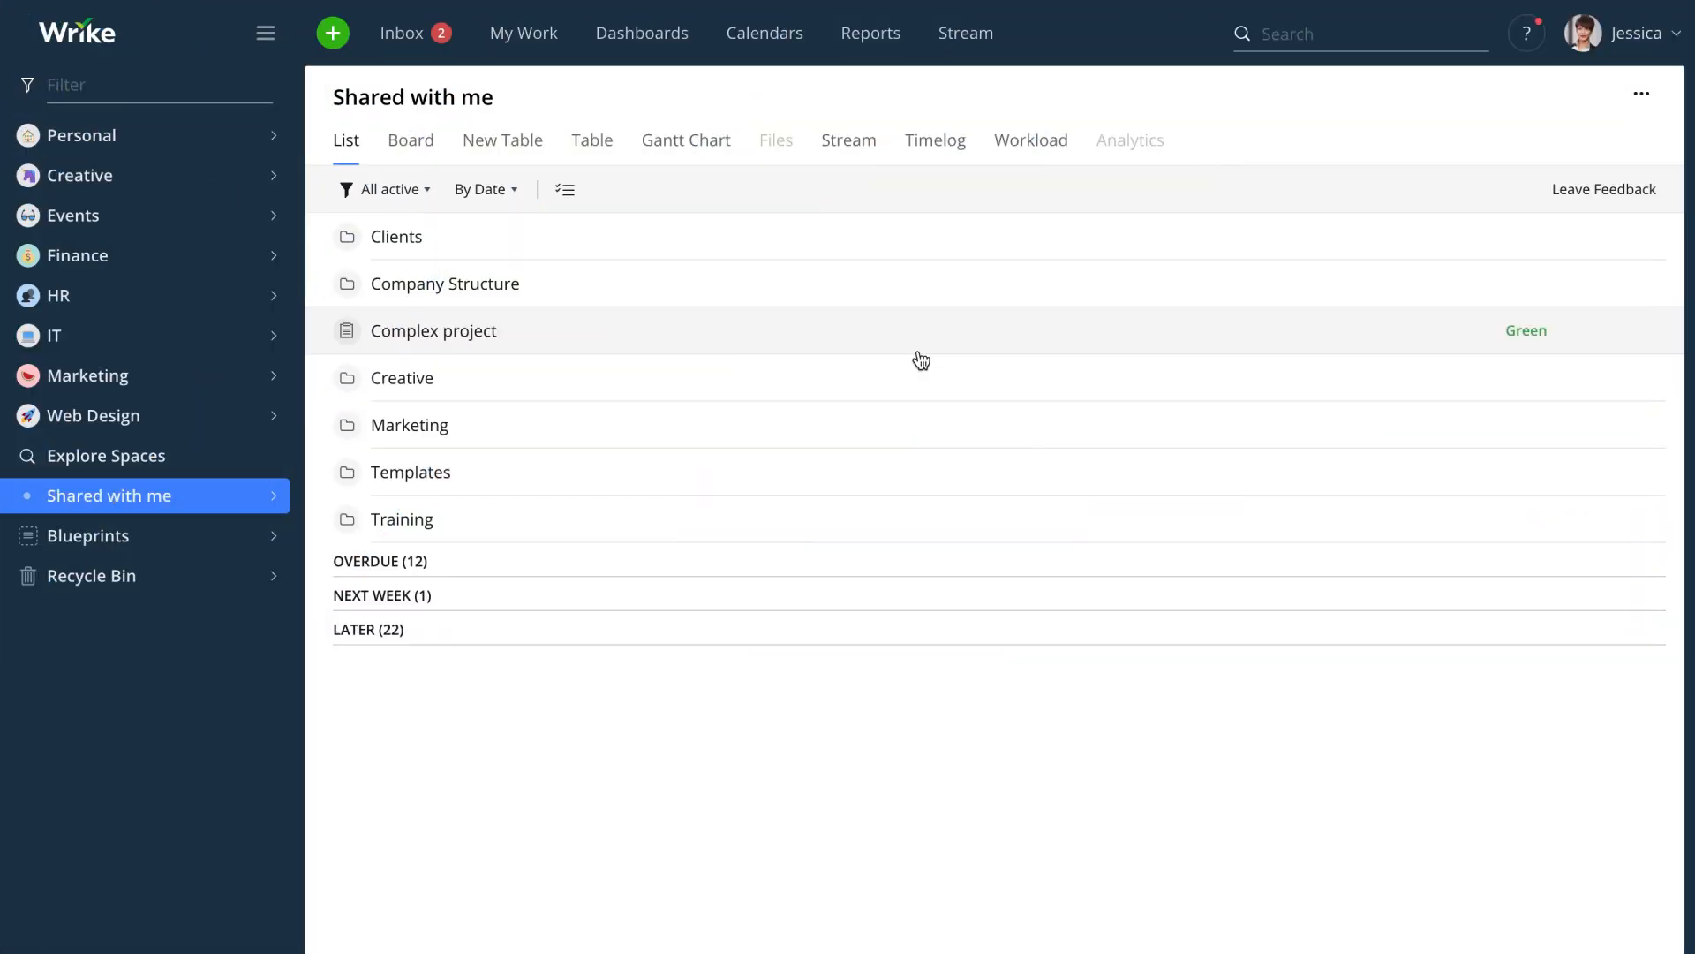
- Open the Approval workflow from Account management's workflow list
left_click(1621, 33)
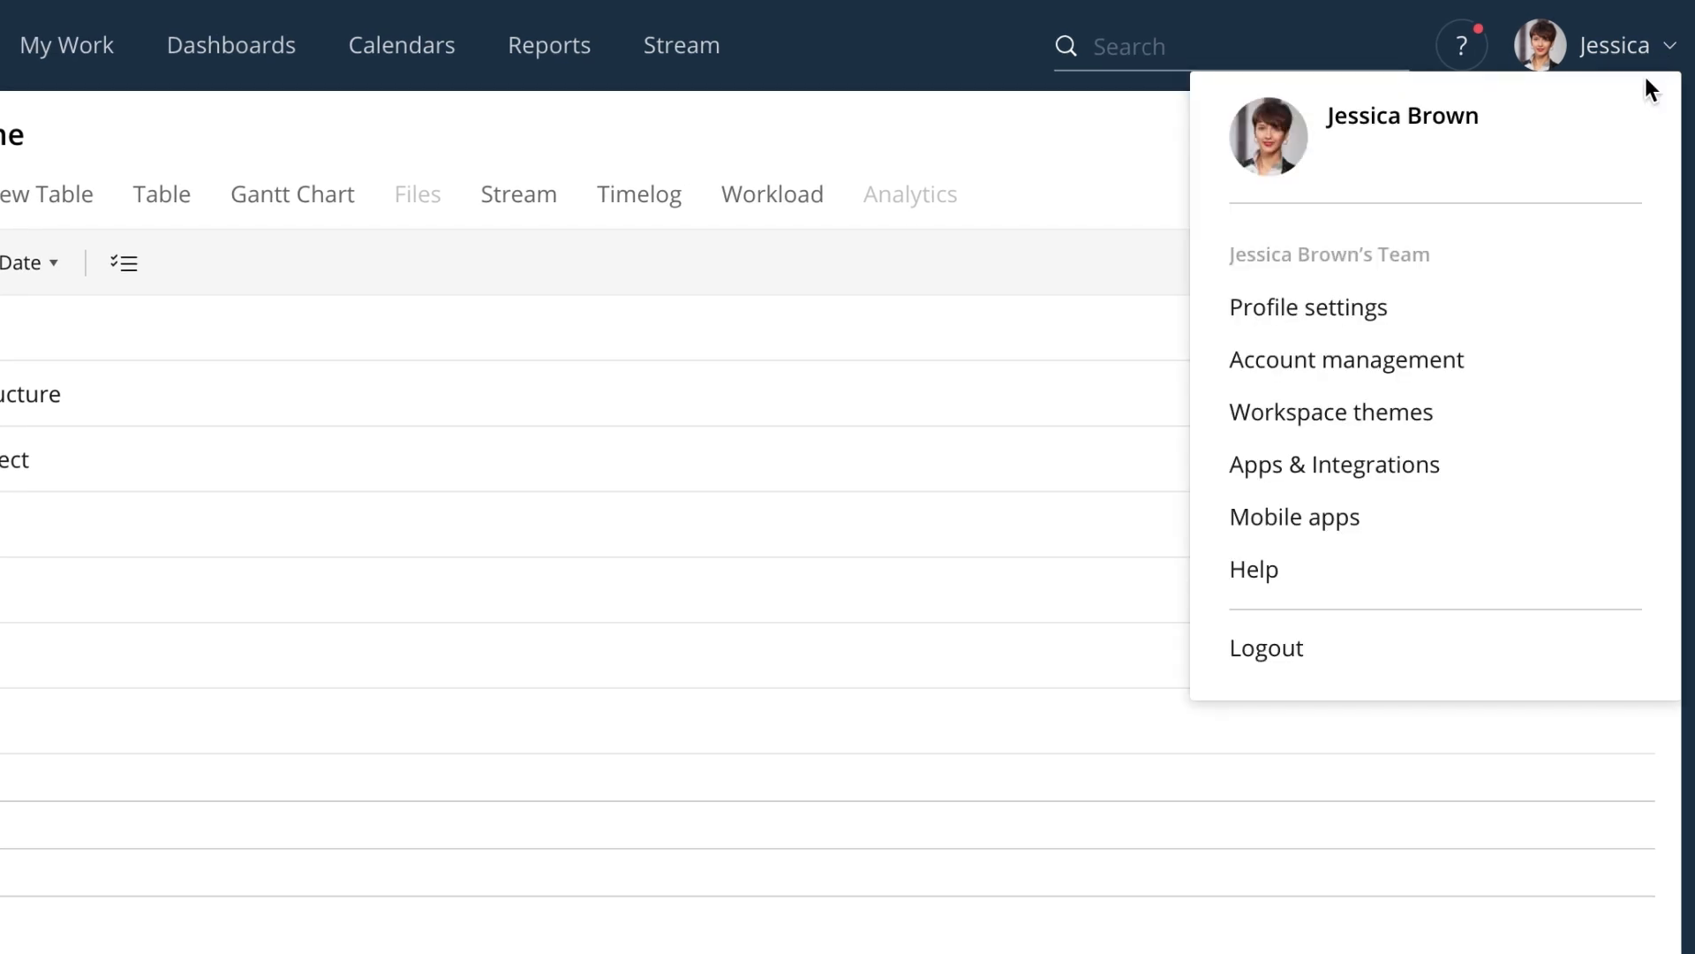
left_click(1346, 359)
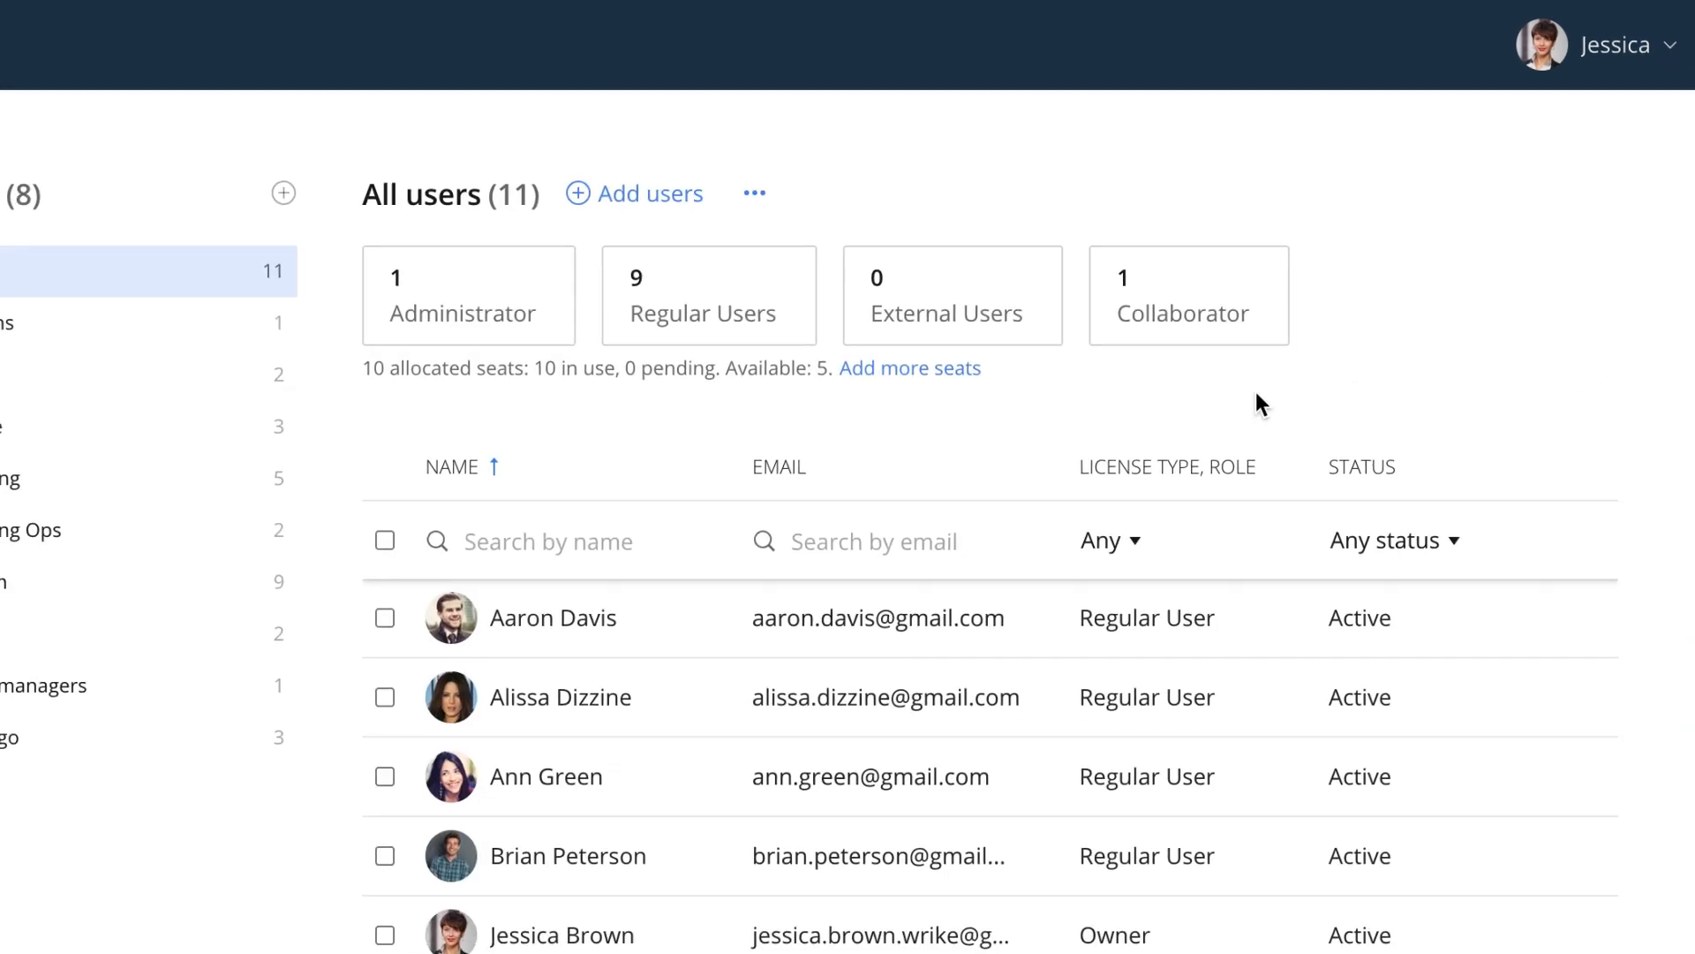
left_click(75, 235)
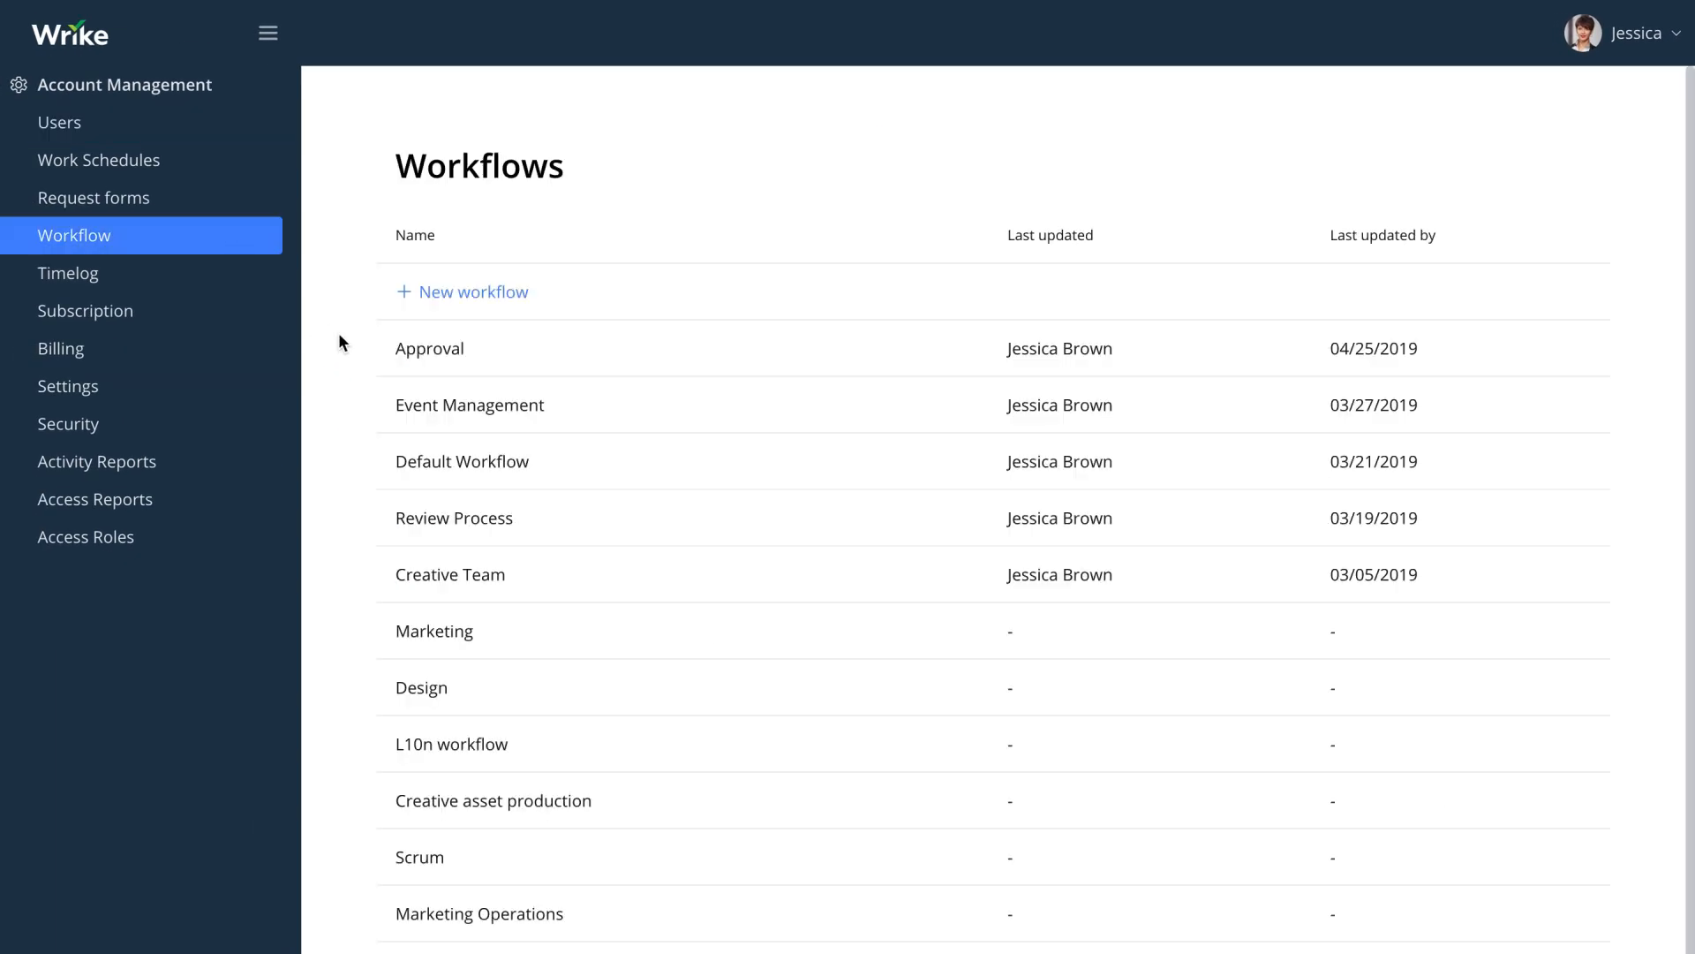
left_click(429, 347)
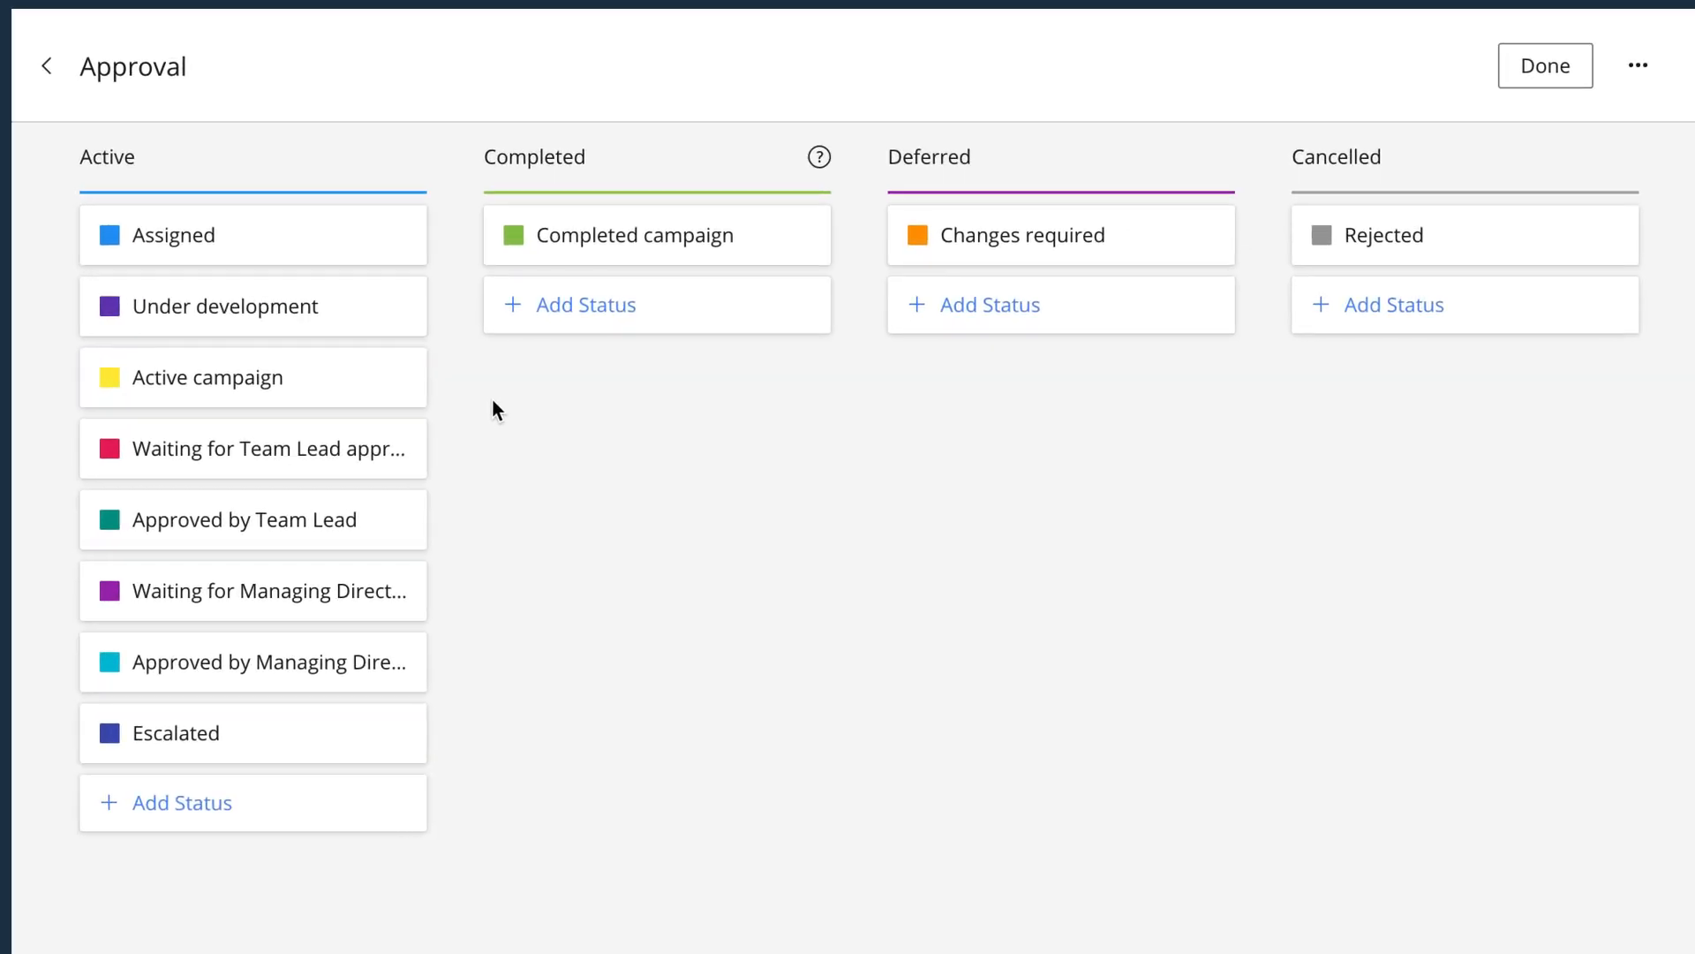
- Auto-assign people to the Team Lead and Managing Director waiting-for-approval statuses
left_click(253, 447)
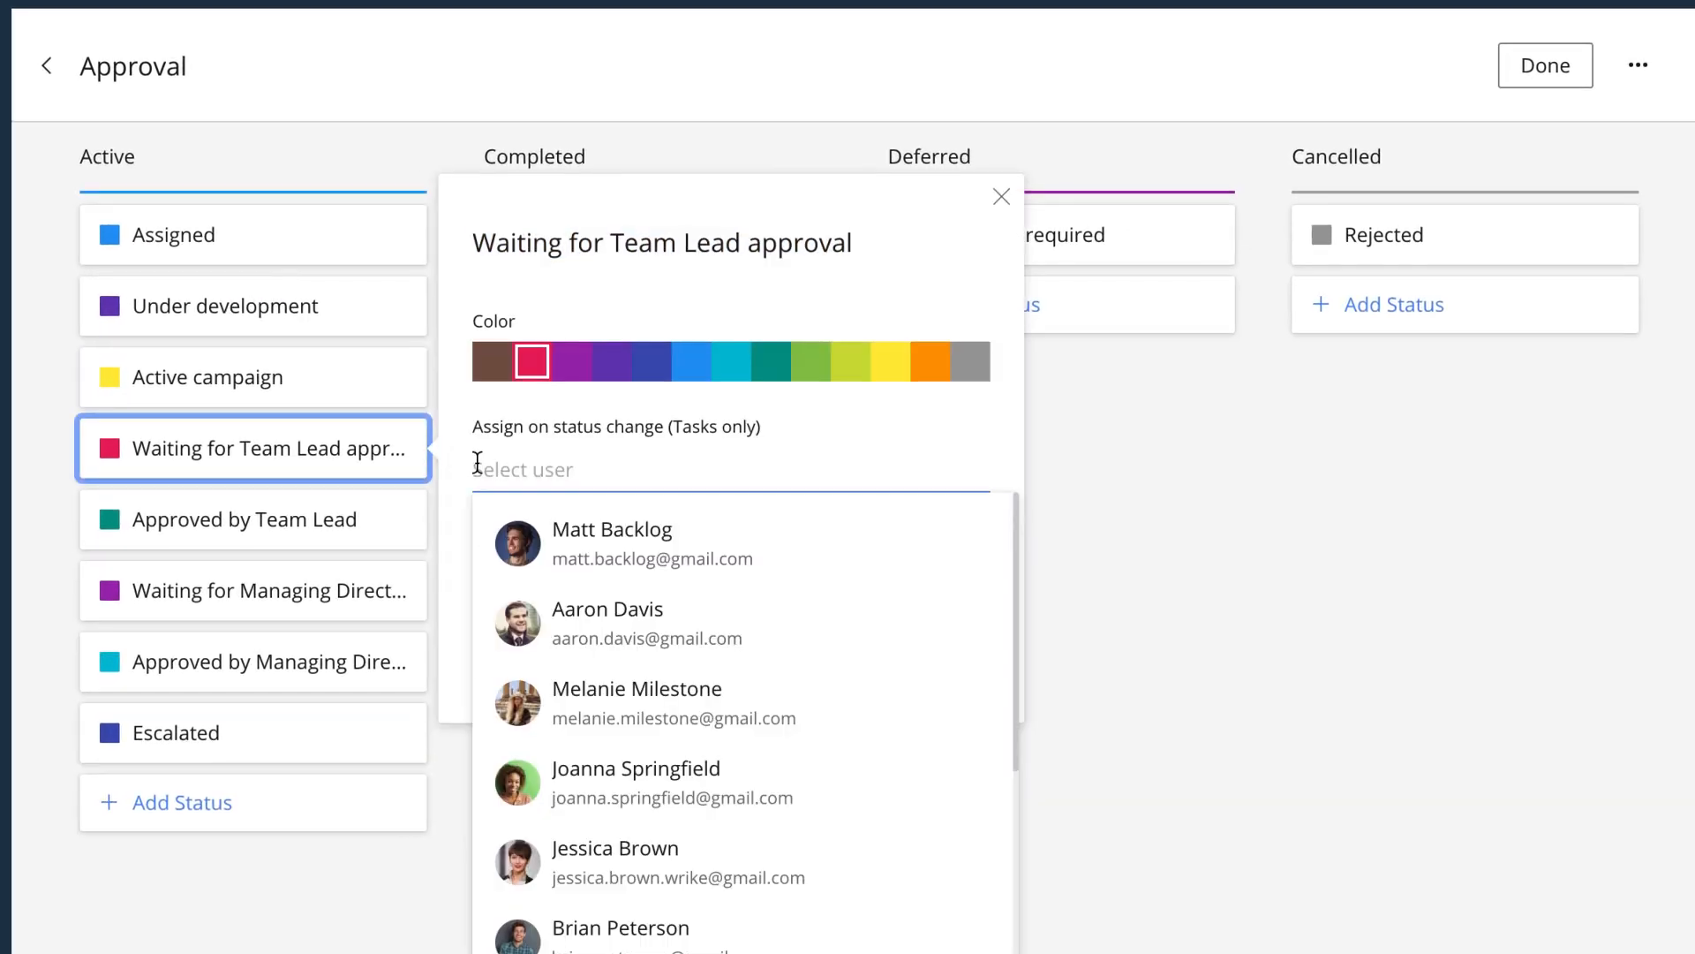
left_click(615, 862)
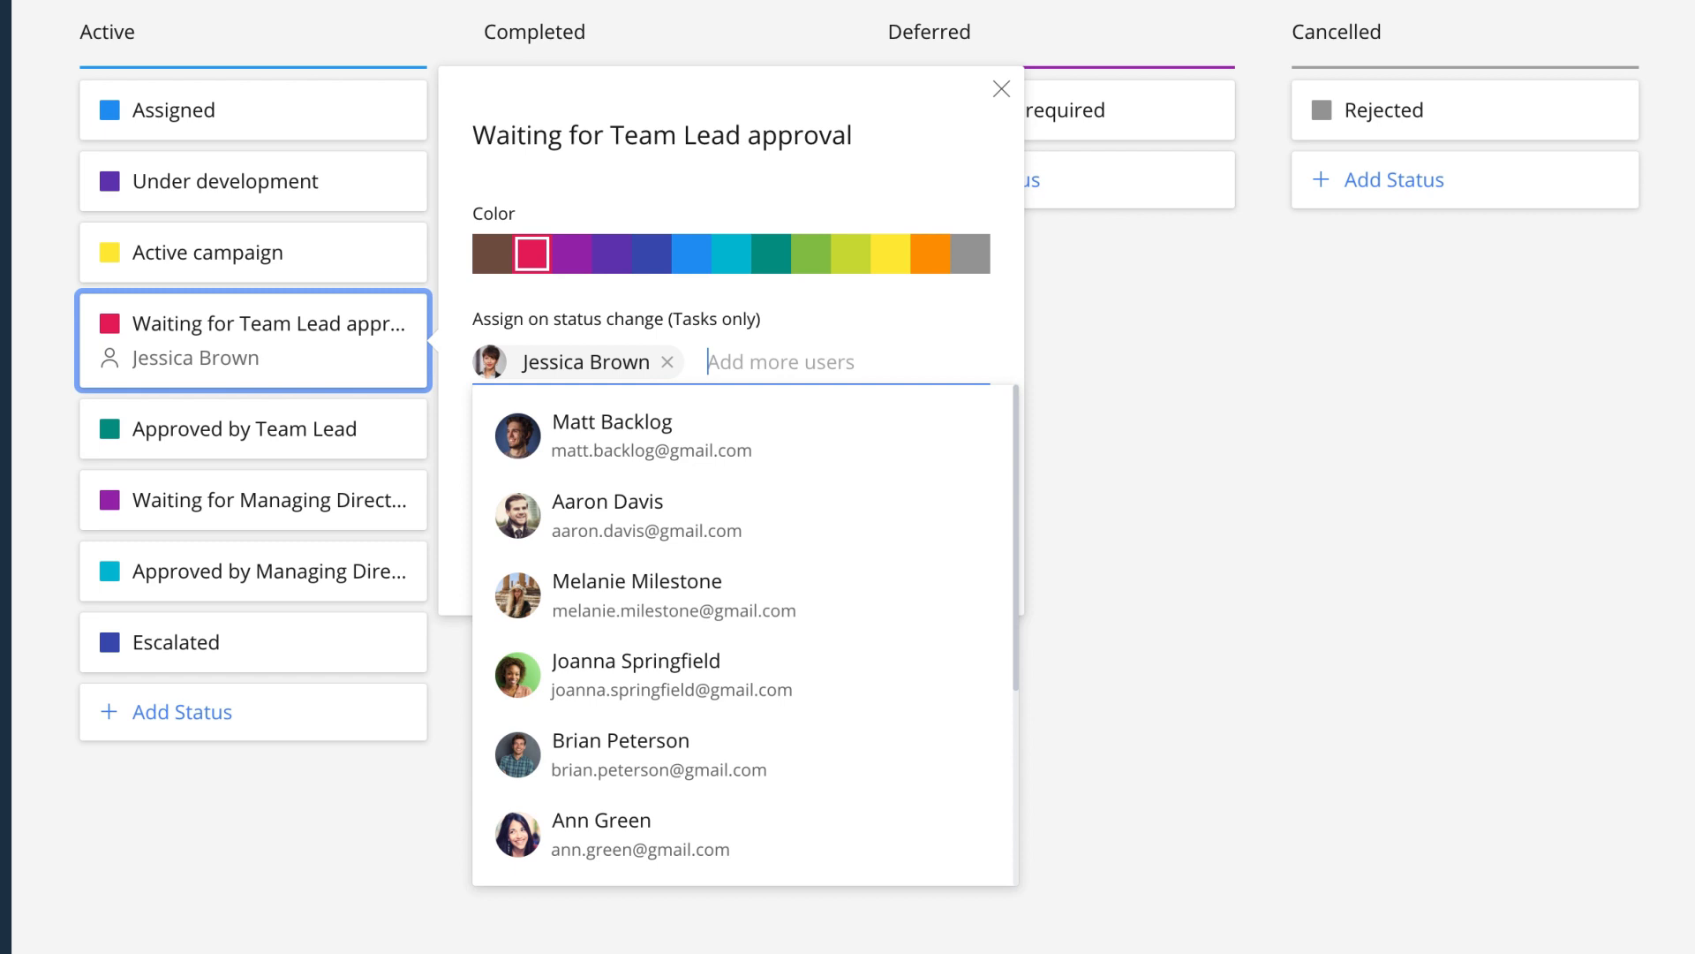
left_click(611, 435)
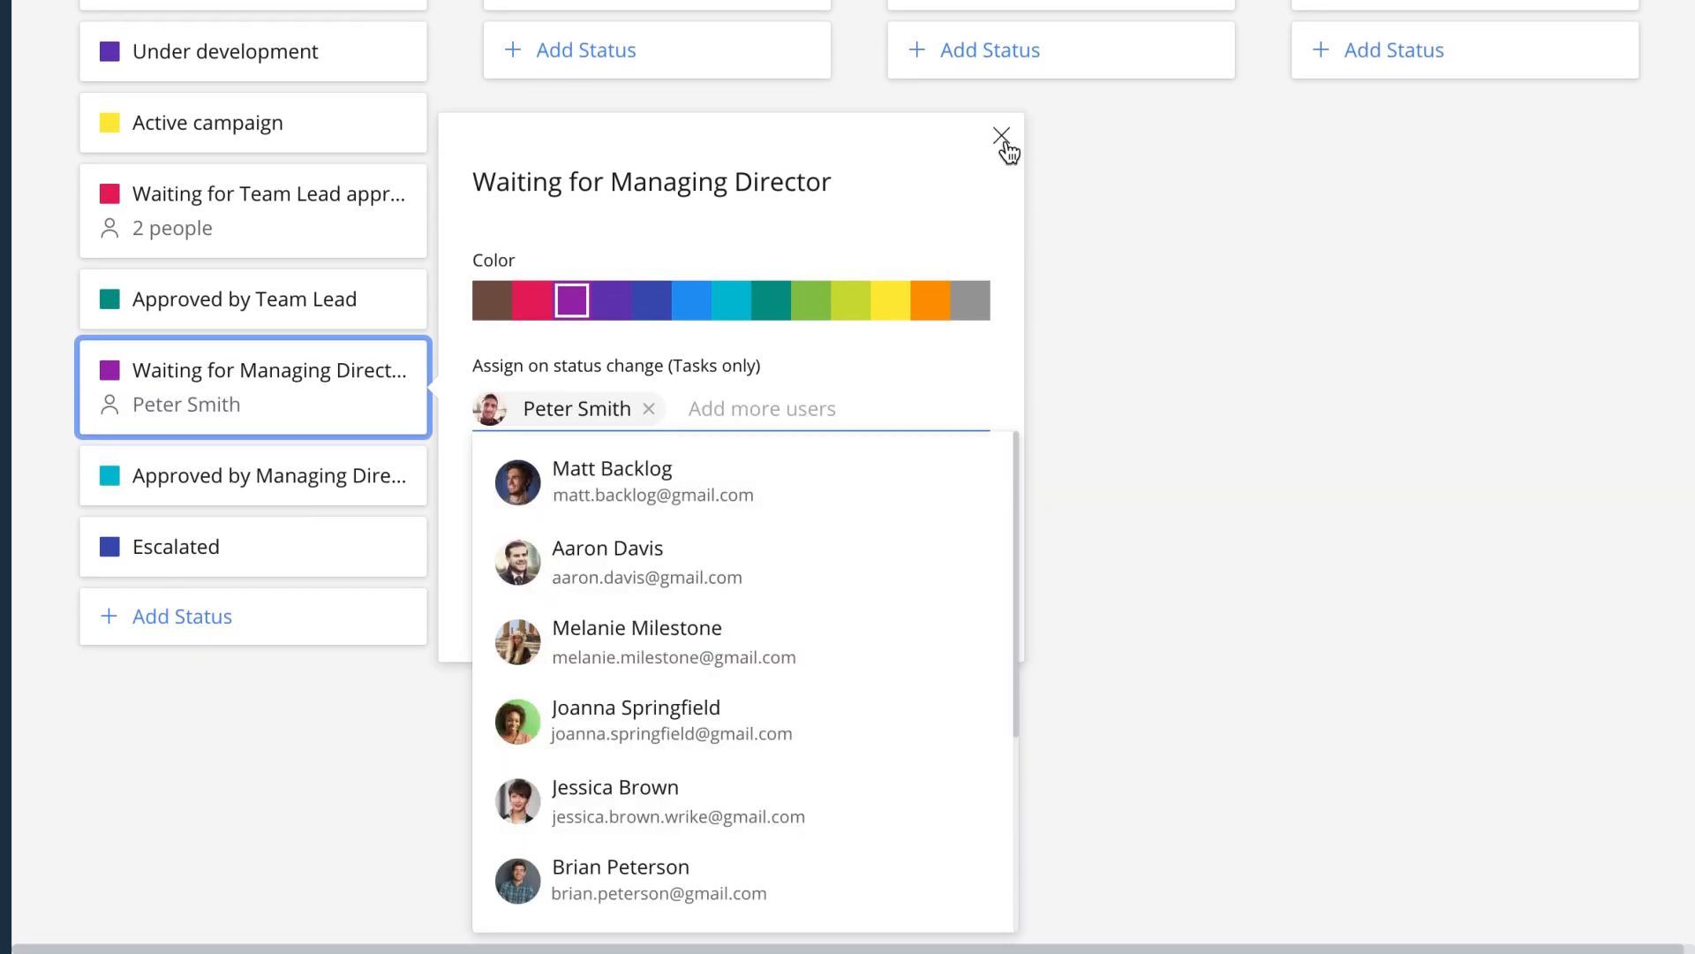
left_click(1000, 138)
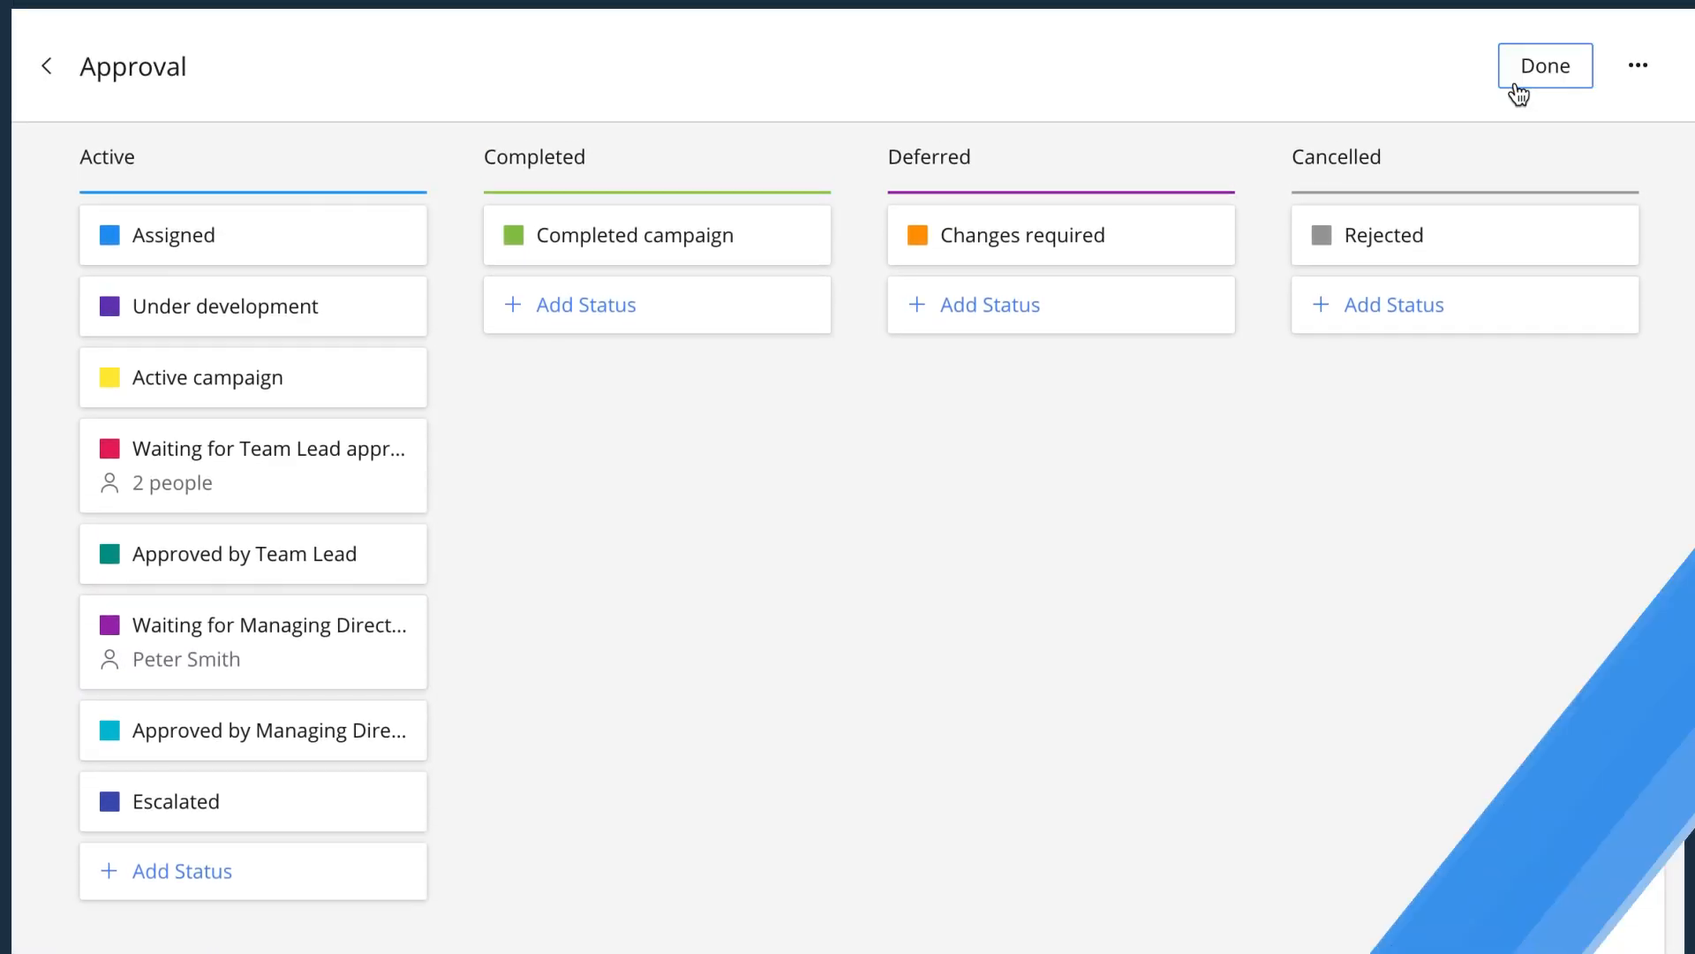
left_click(1544, 65)
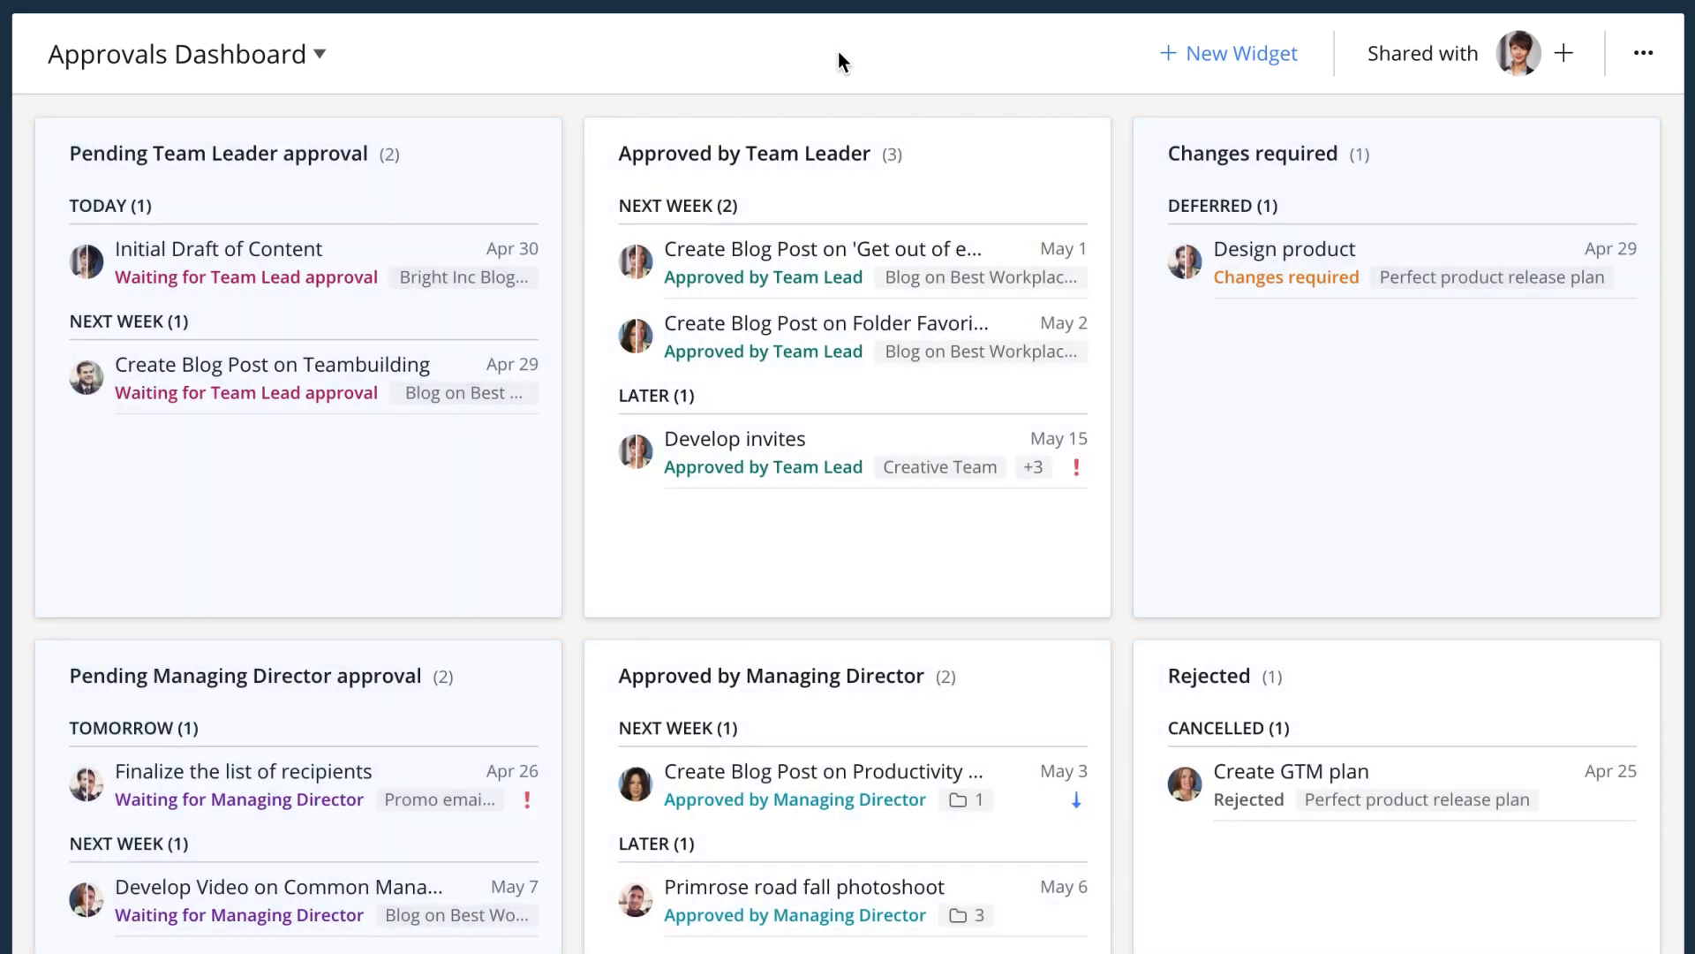
- Switch to Jessica's Dashboard and open the pending Initial Draft of Content task
left_click(184, 54)
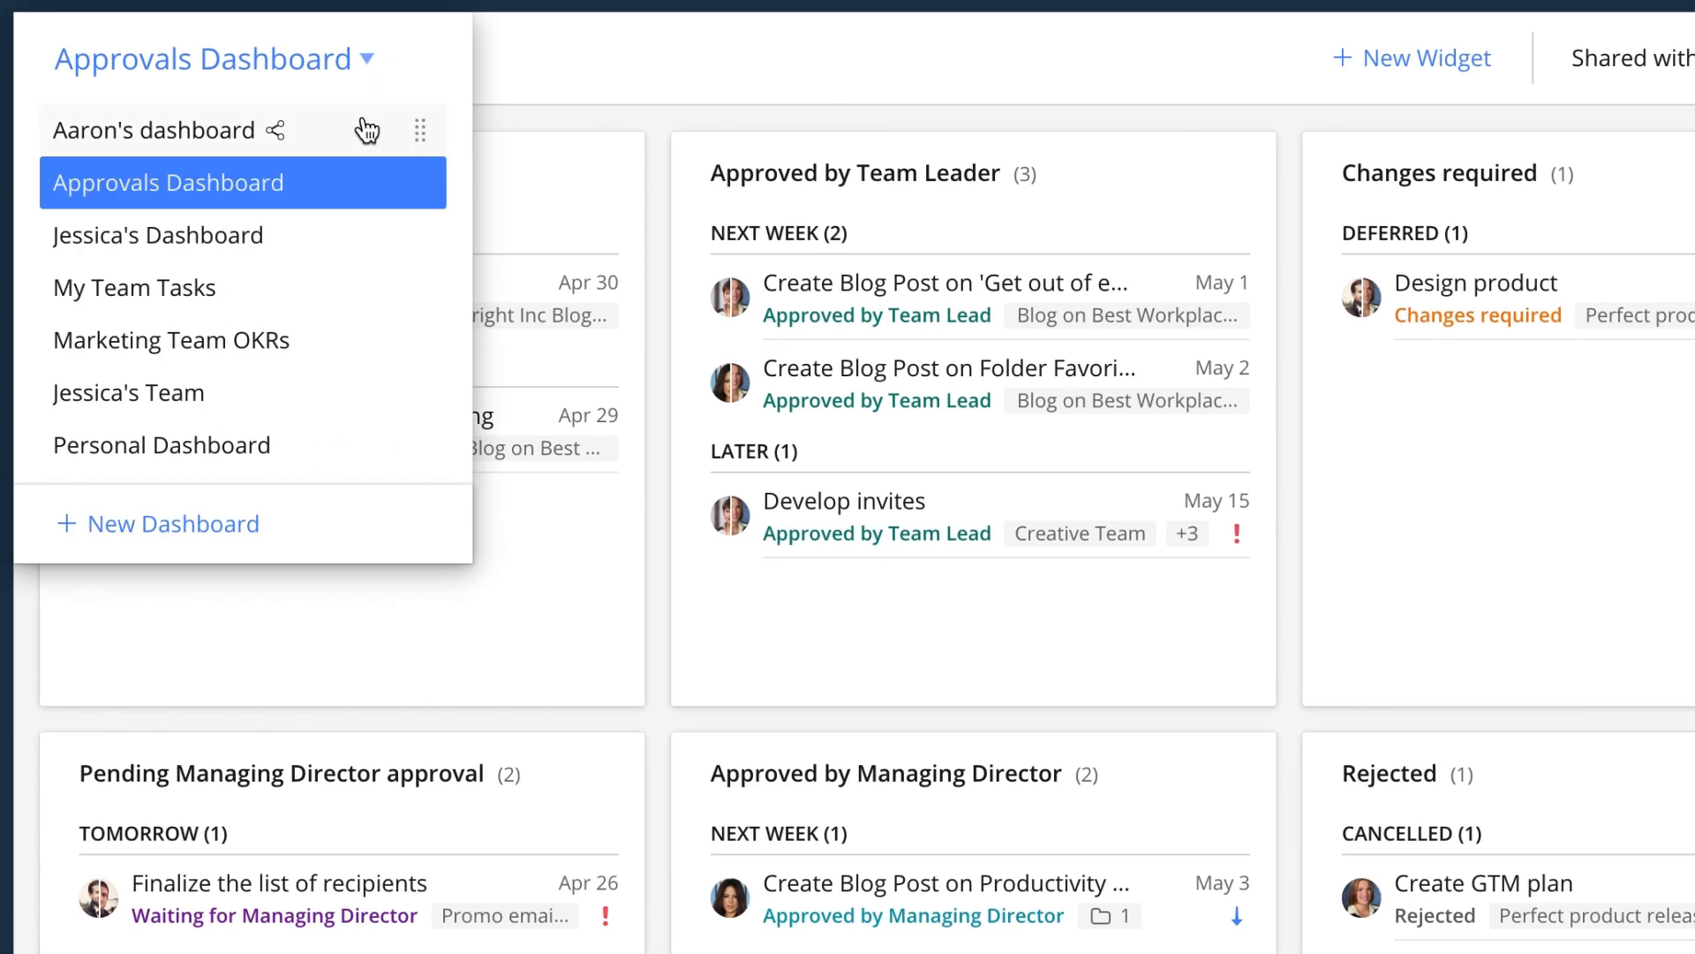
left_click(158, 234)
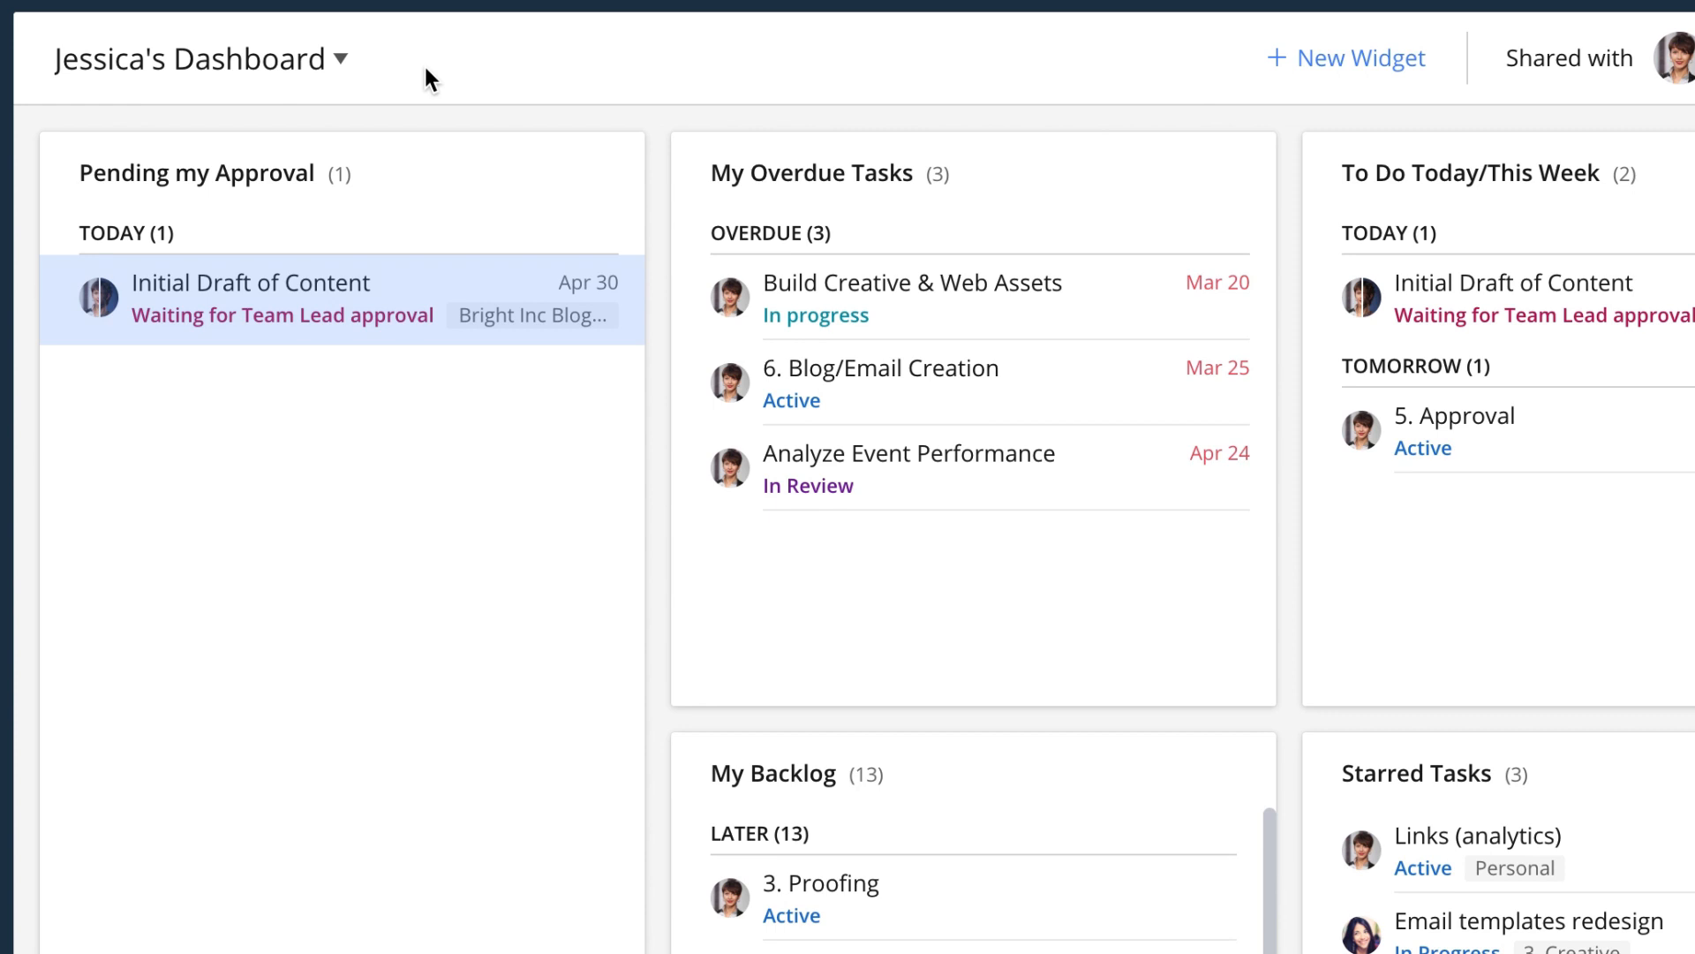
mouse_move(417, 281)
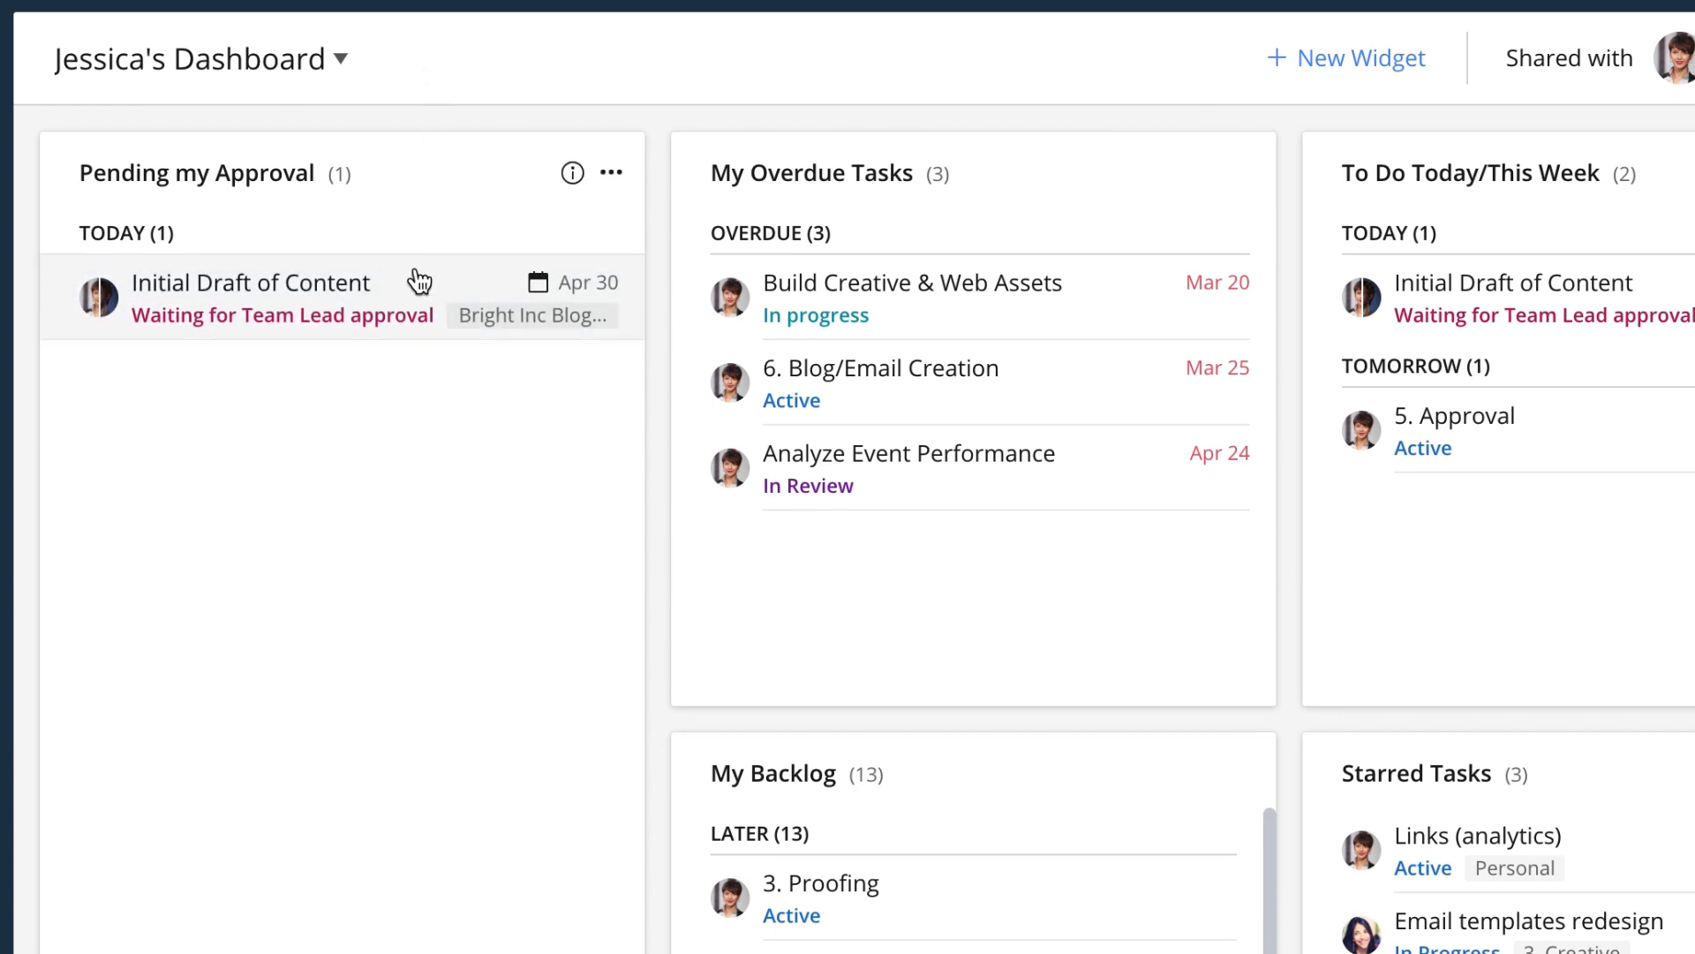
left_click(251, 283)
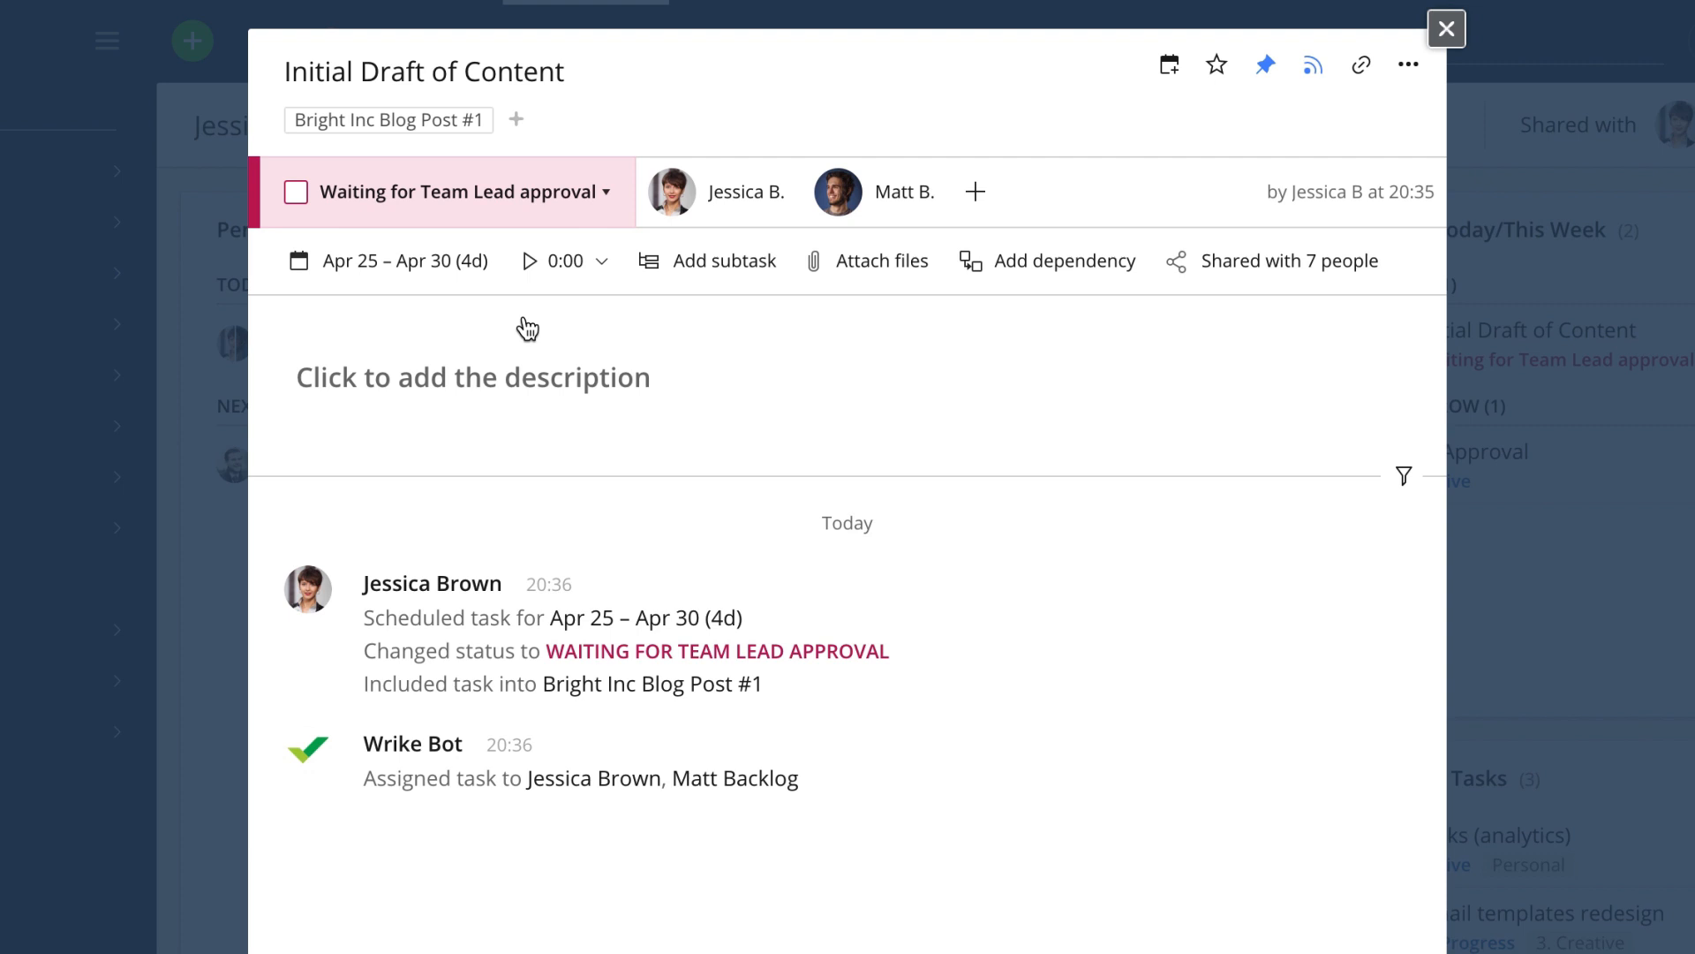
left_click(837, 191)
type("@")
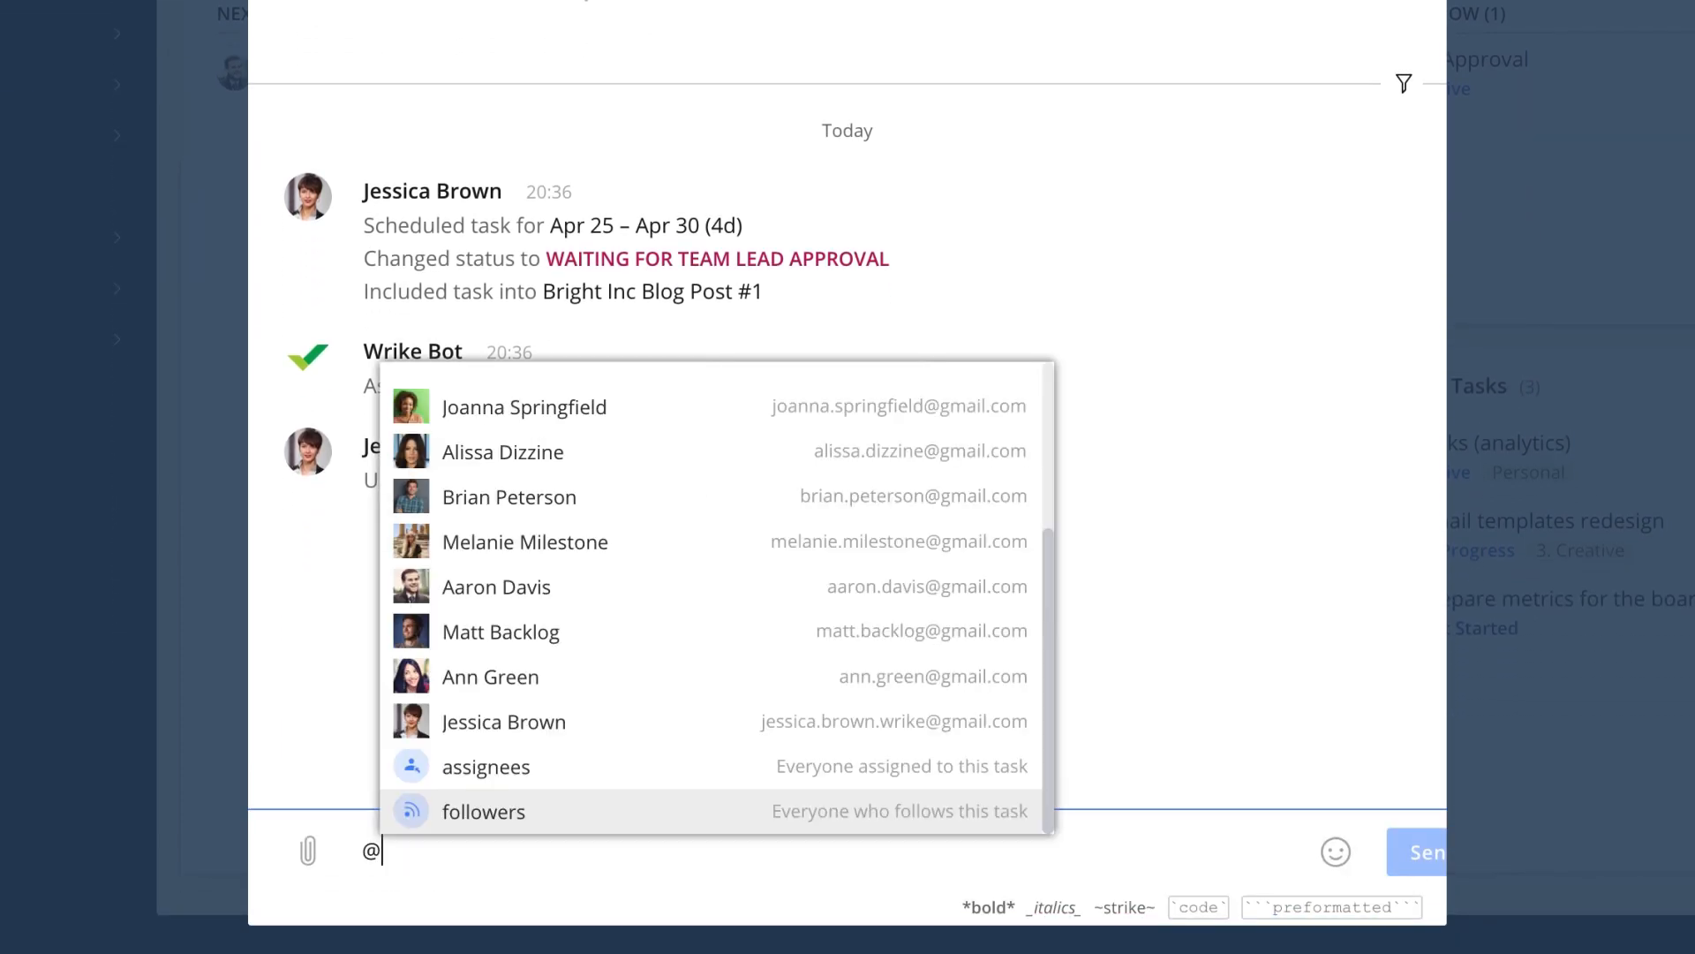
left_click(501, 631)
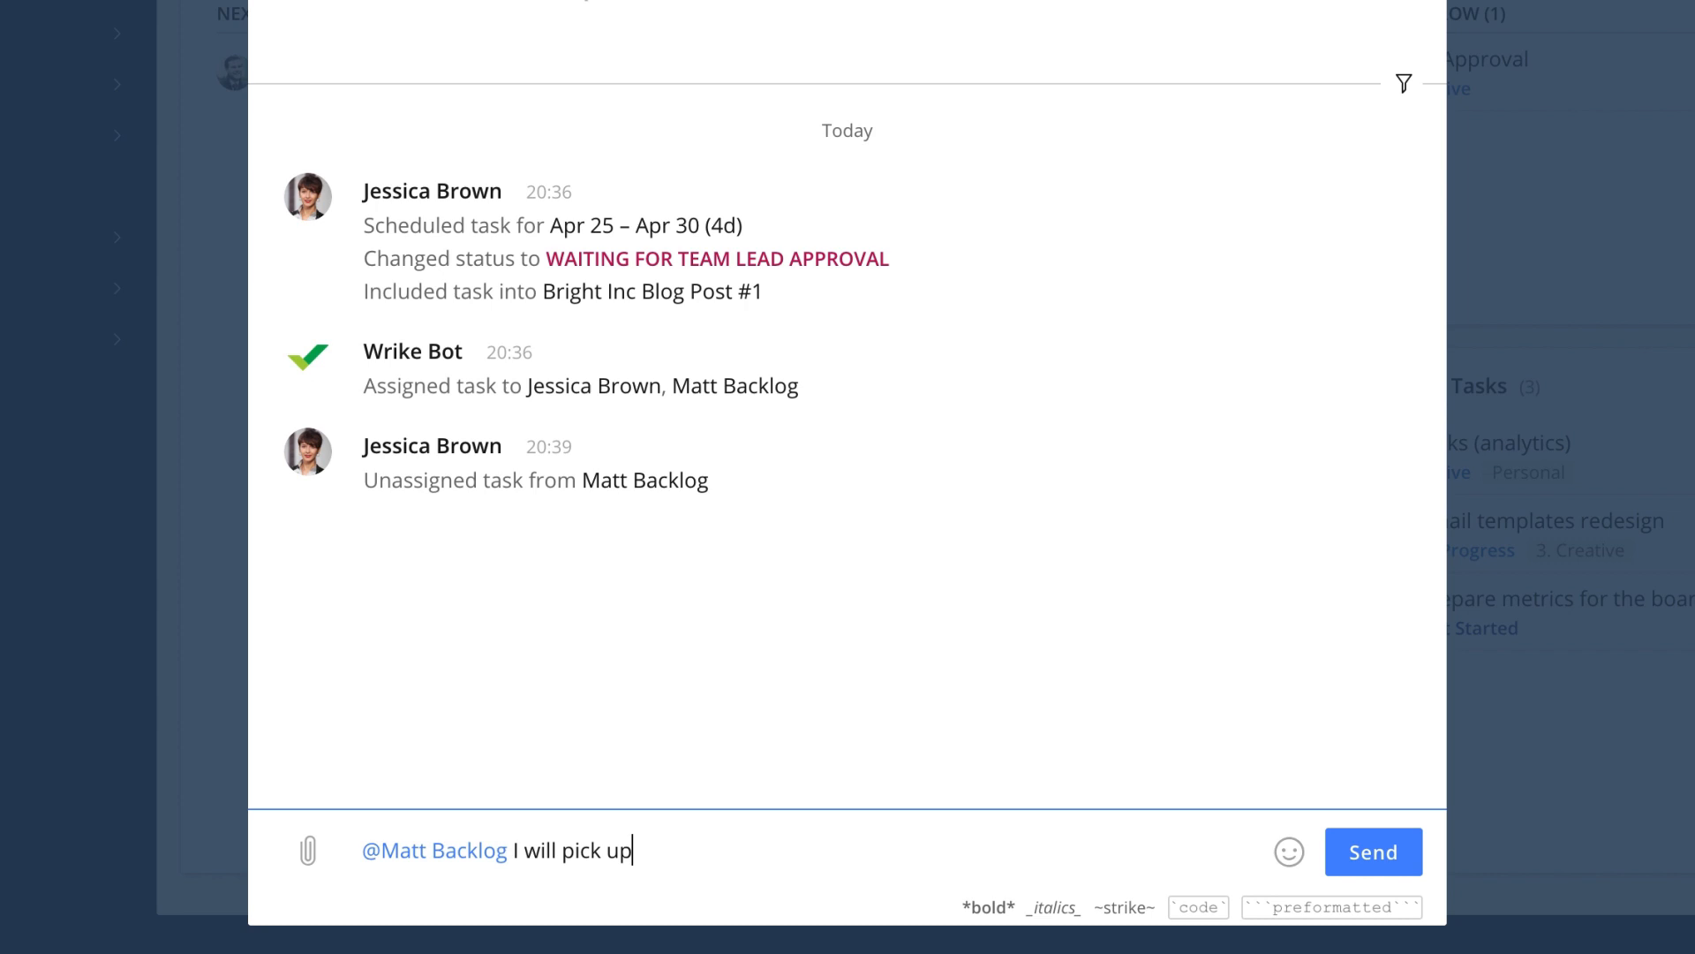
type("this one, FYI")
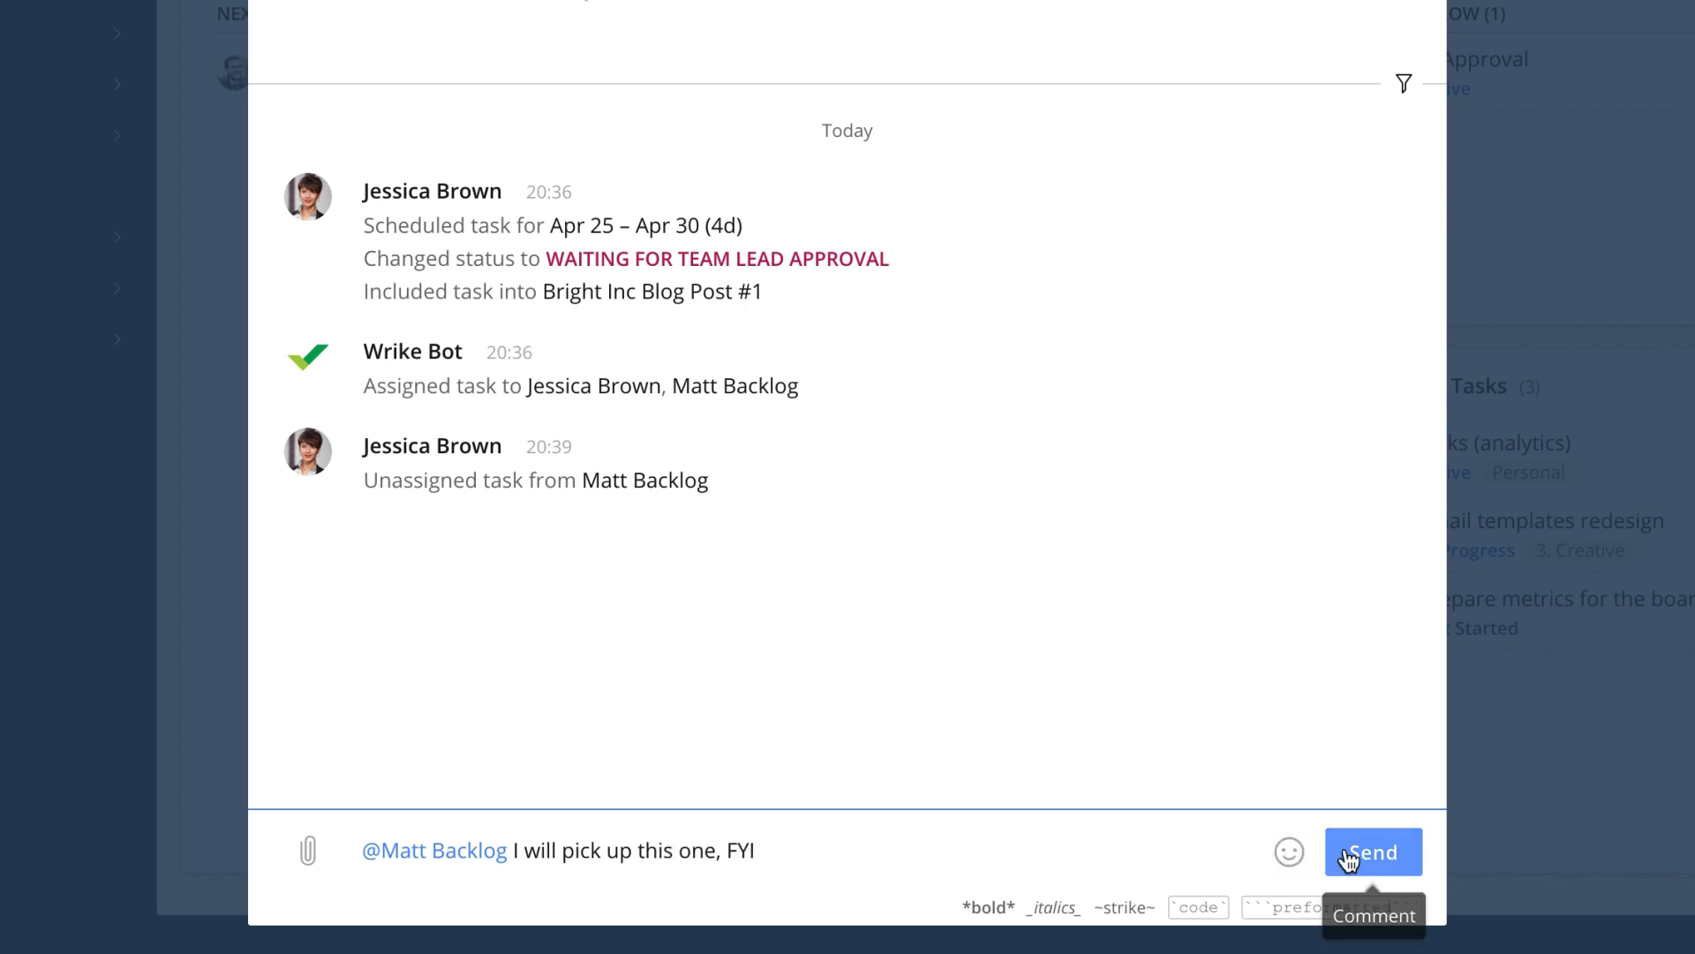
left_click(1373, 852)
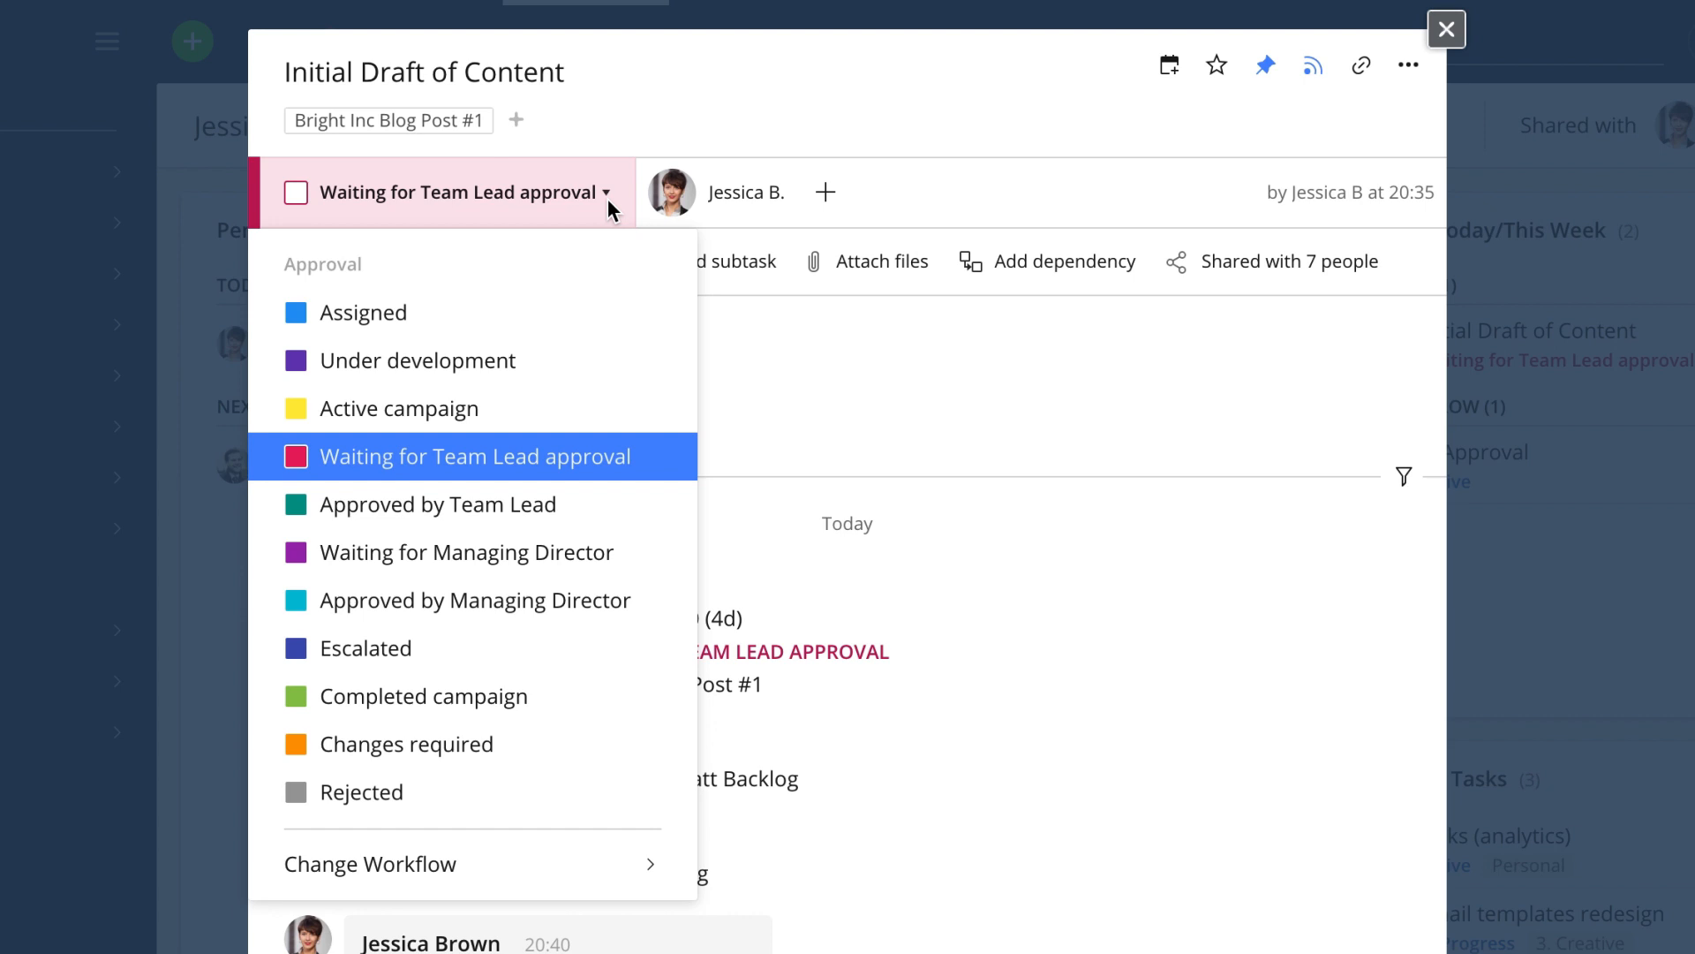
- Restrict Waiting for Team Lead approval transitions to Approved by Team Lead, Changes required and Rejected
left_click(370, 864)
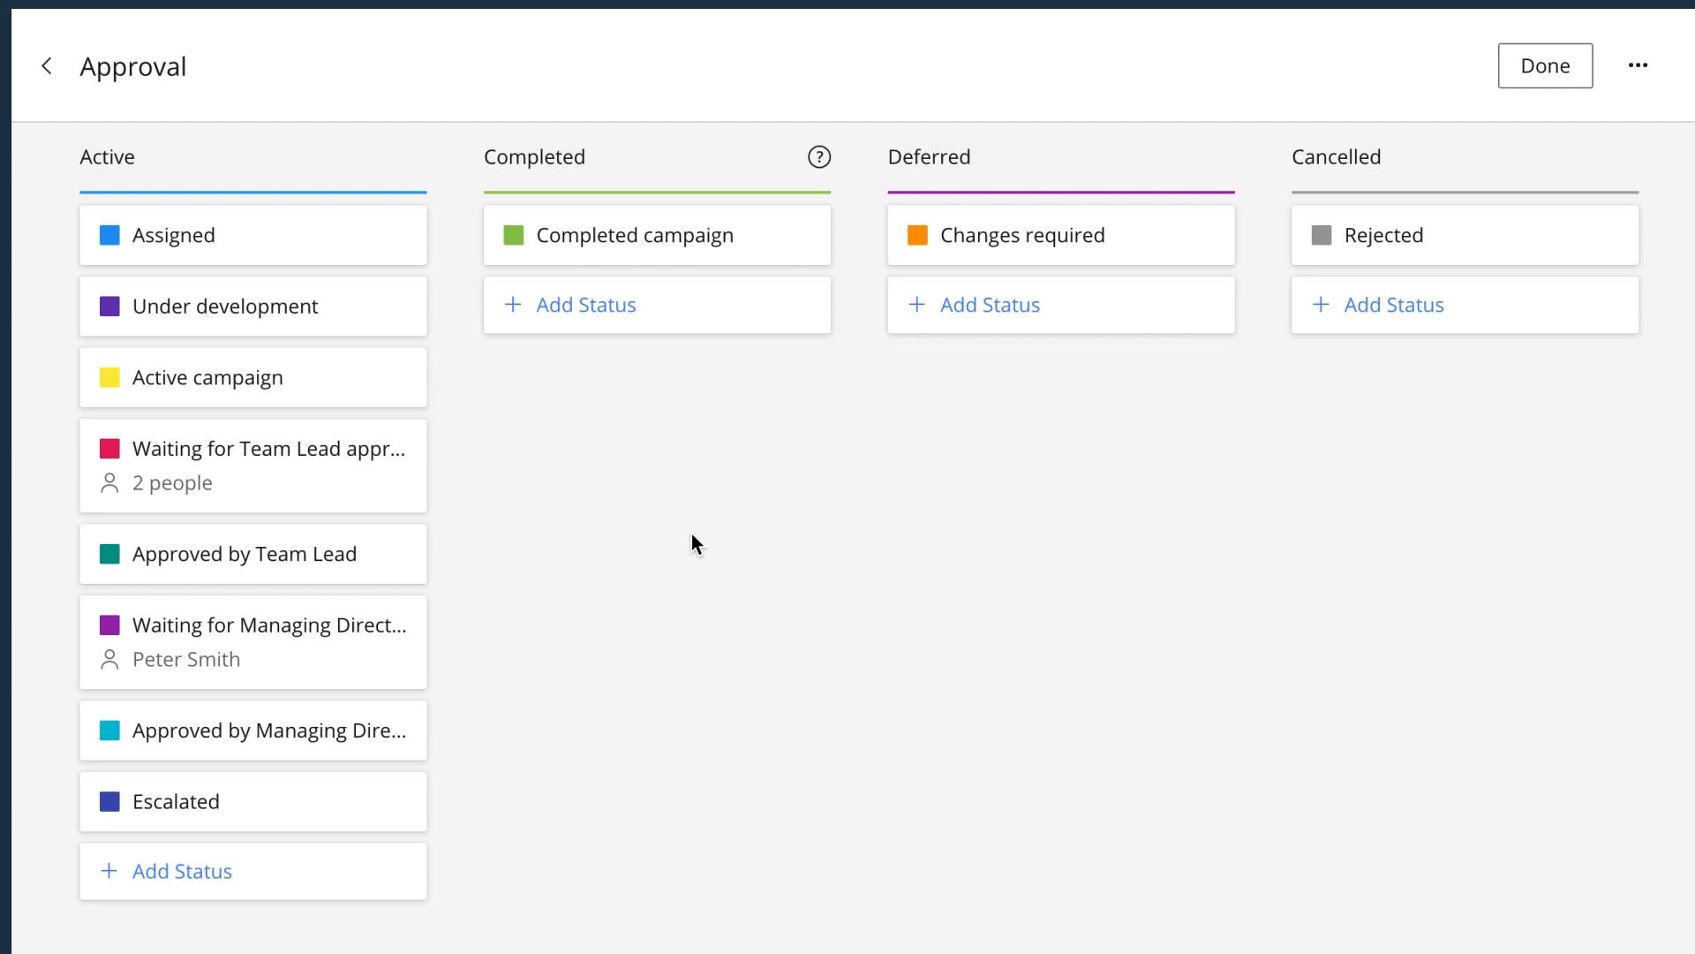
left_click(253, 465)
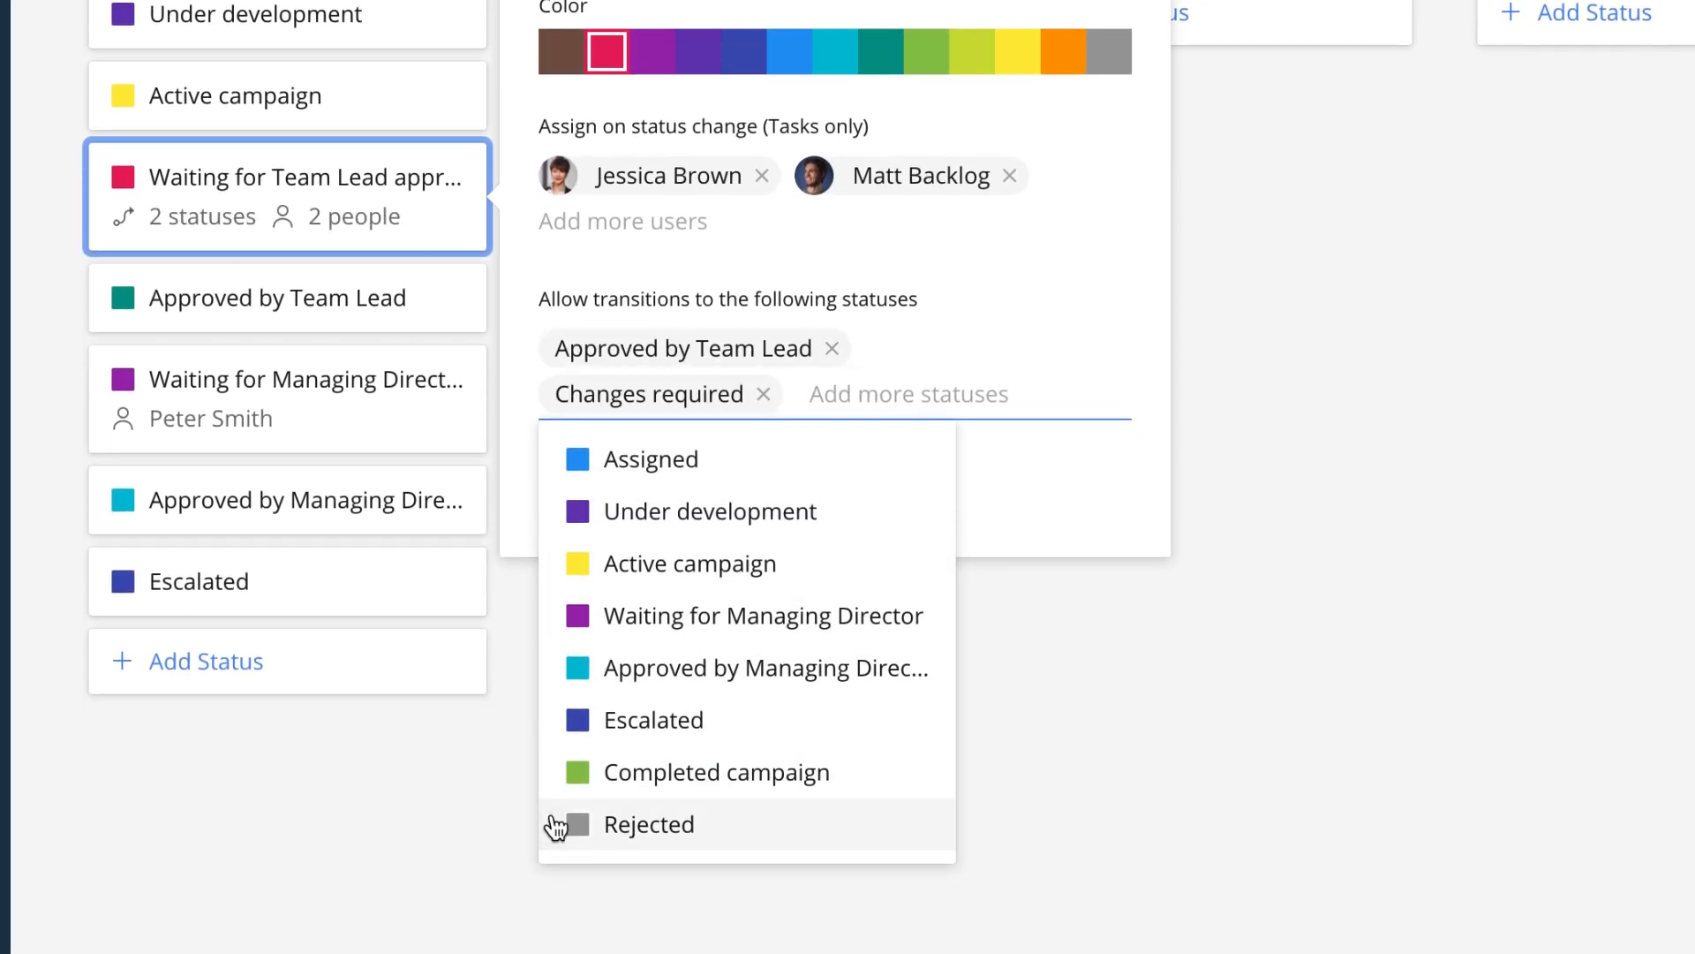
left_click(649, 824)
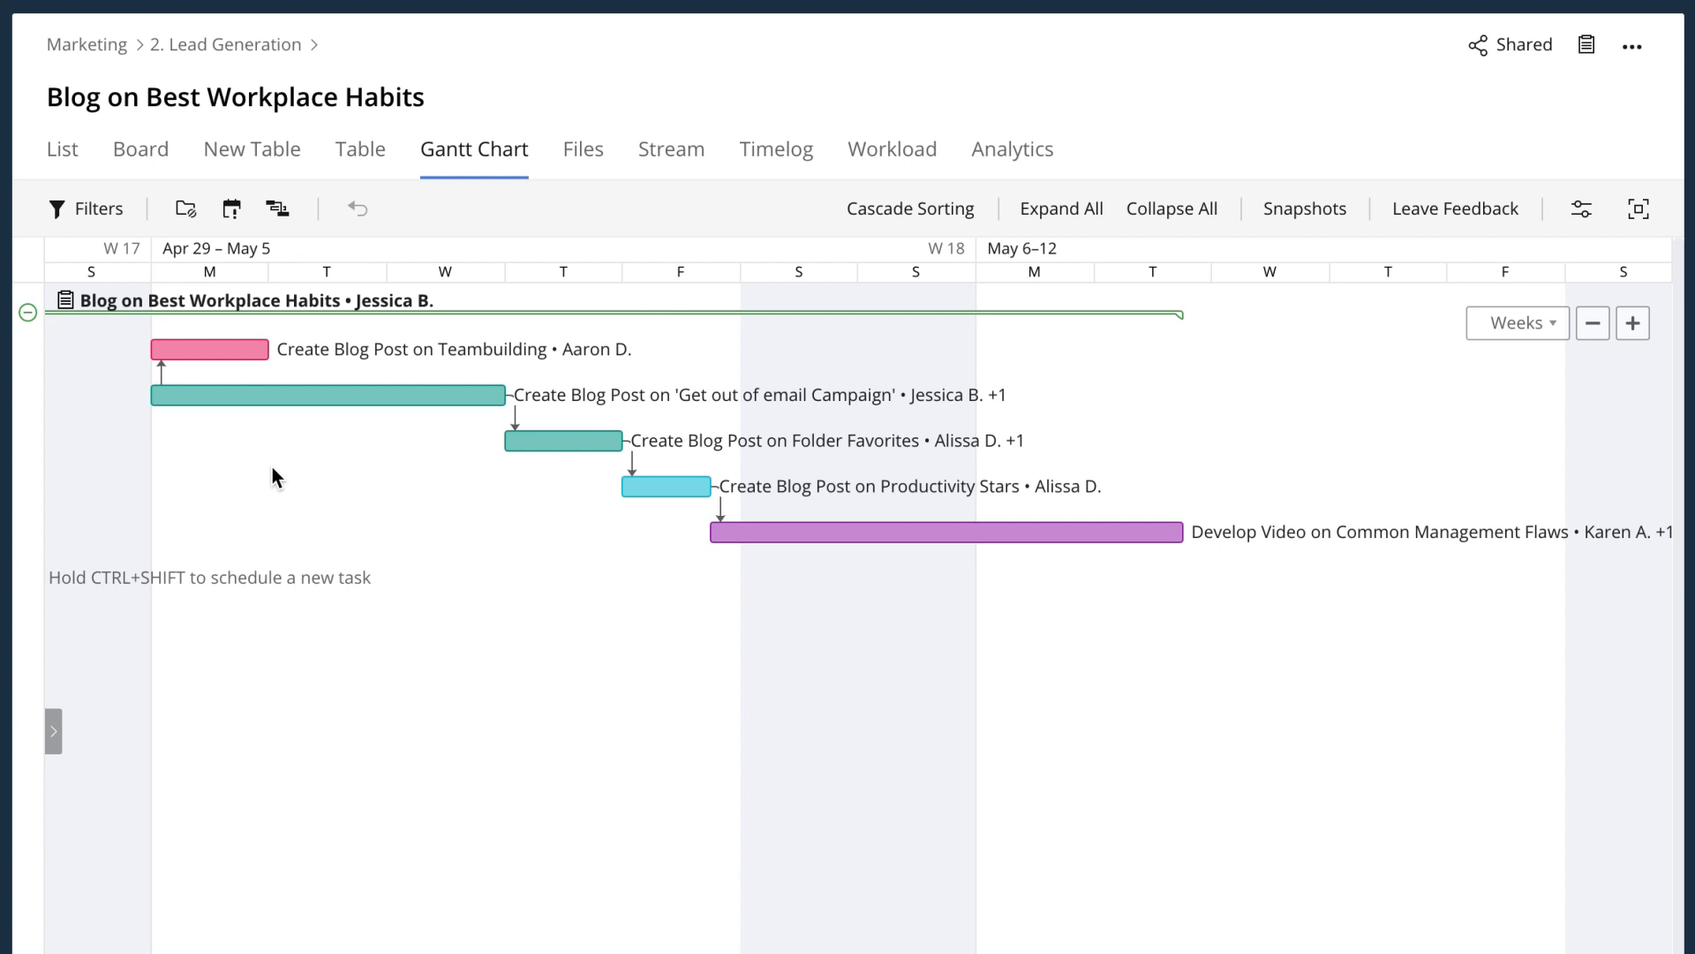
mouse_move(87, 207)
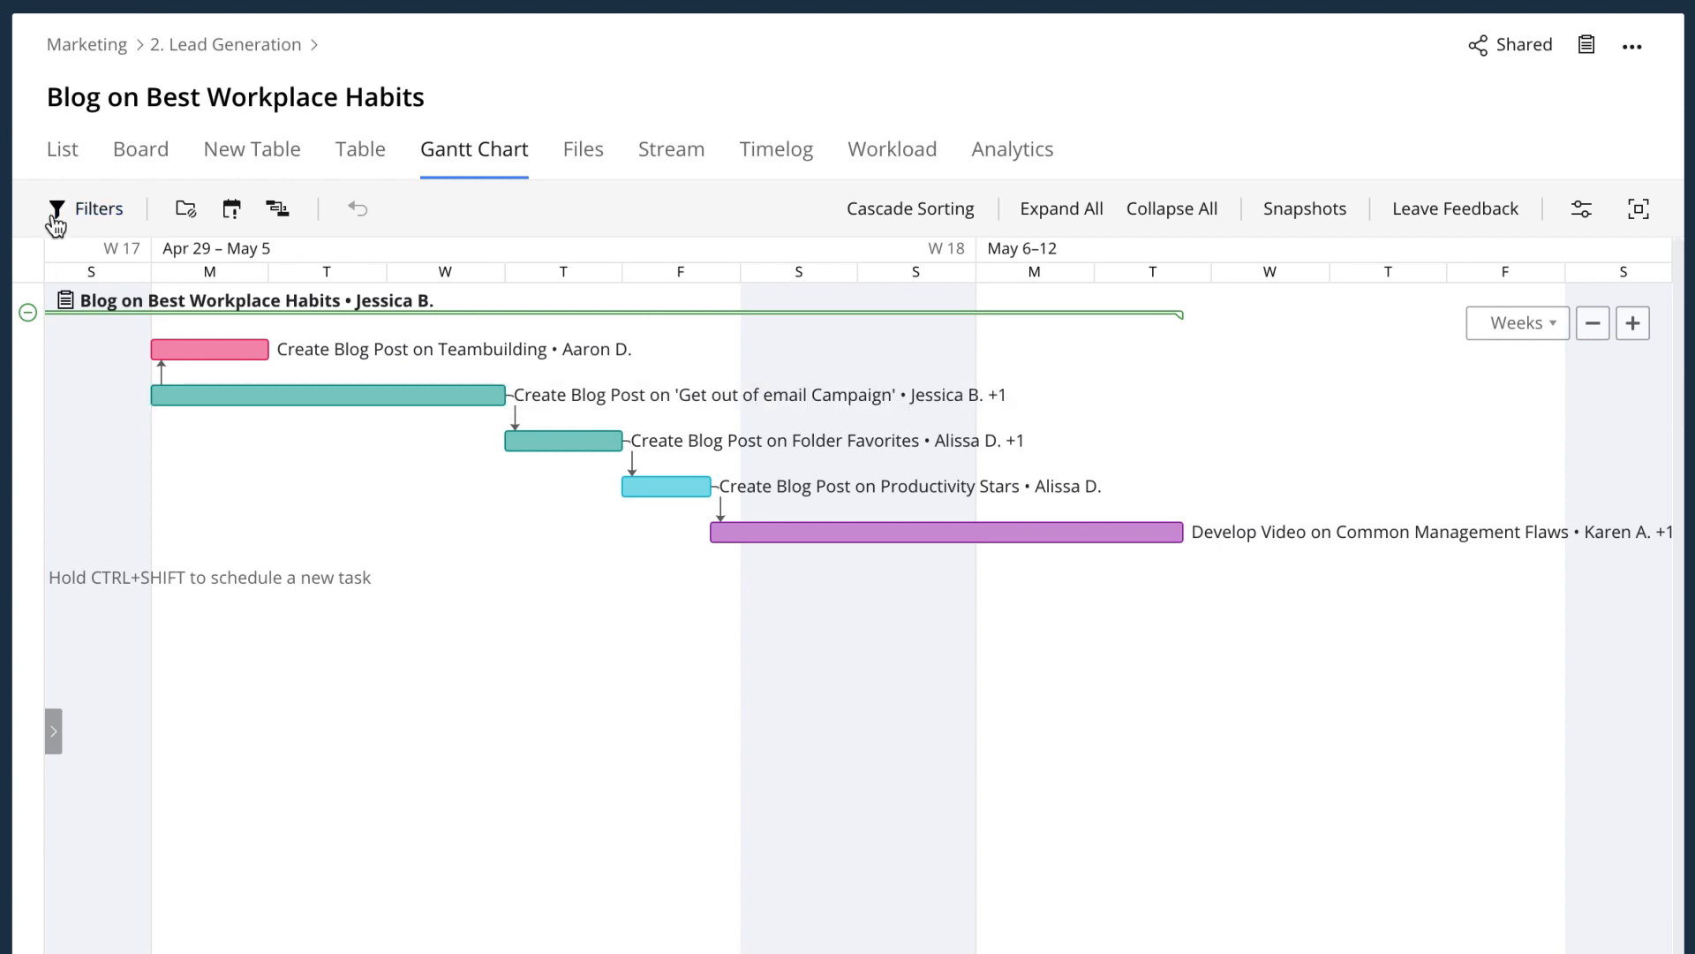
- Filter the Gantt chart to hide Team Lead statuses, keeping Managing Director tasks
left_click(87, 207)
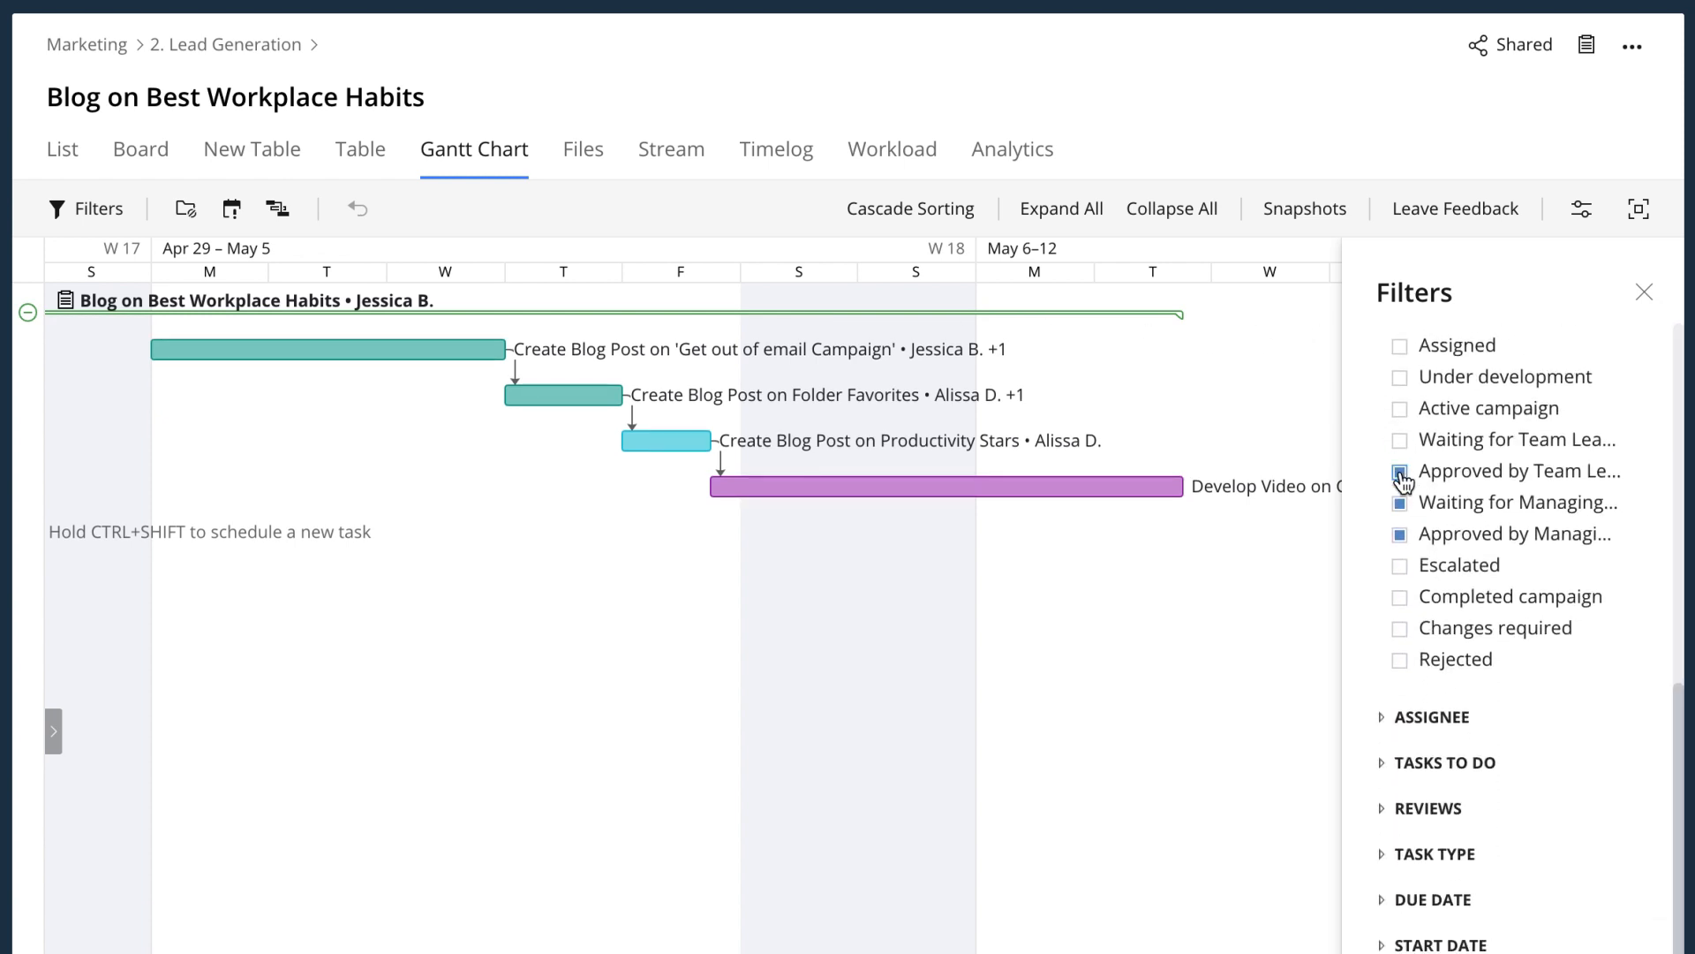
left_click(1399, 470)
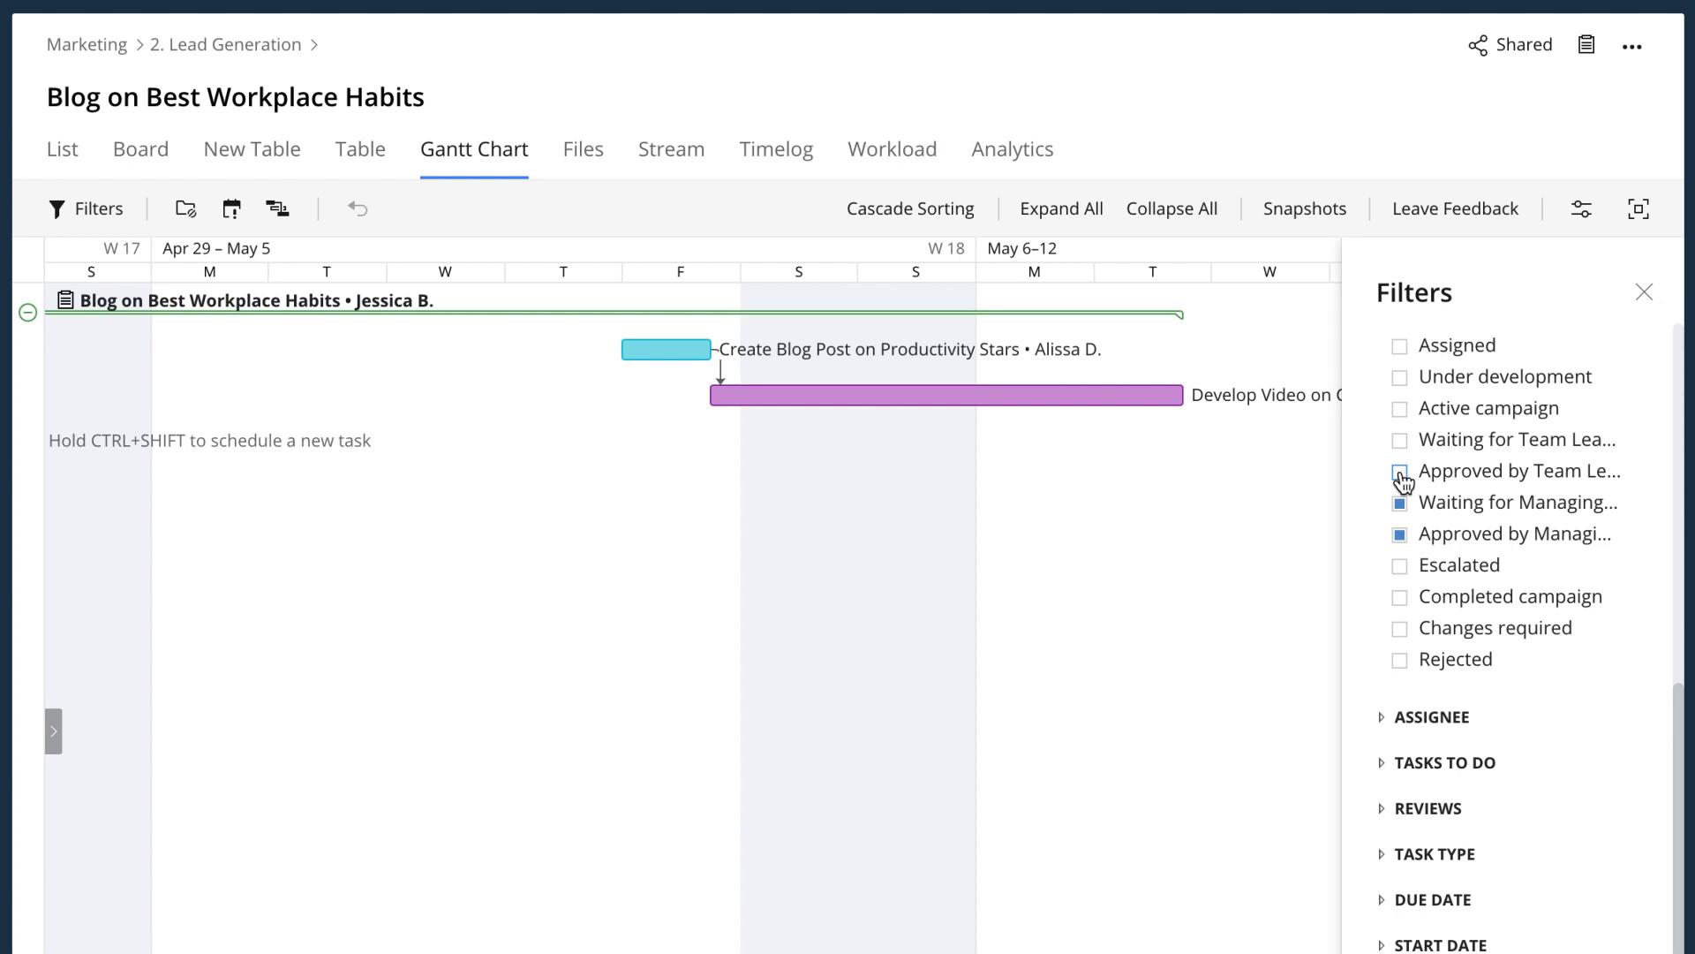
left_click(1644, 292)
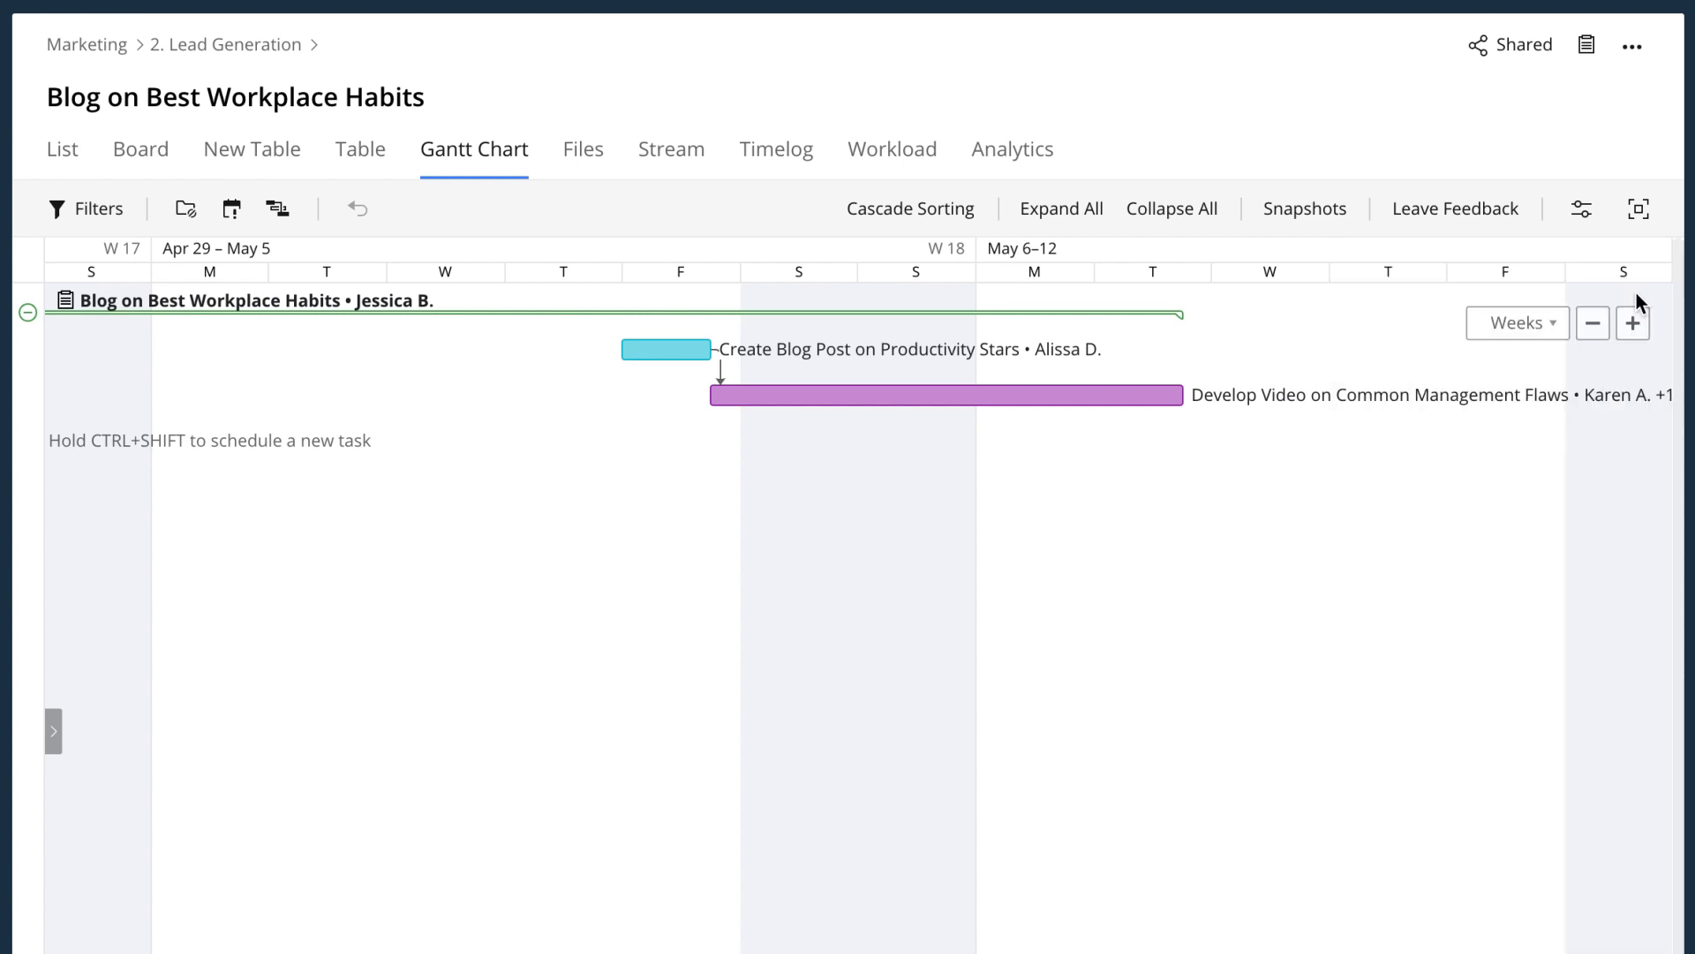
left_click(699, 39)
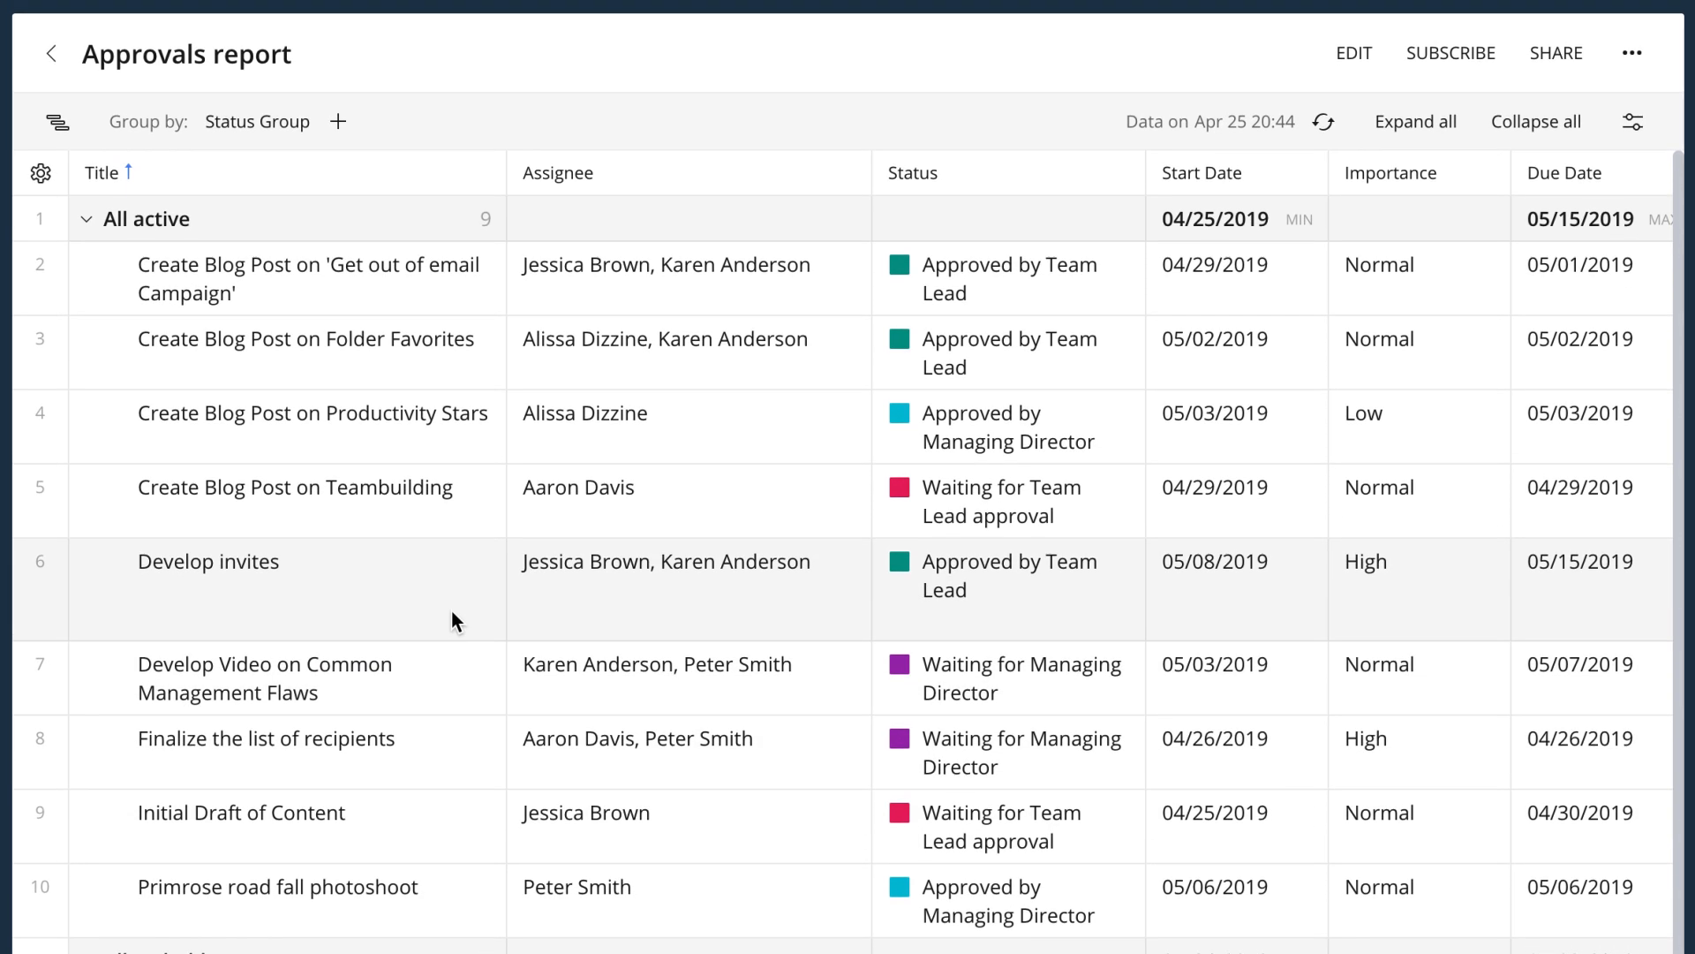
- Scroll the Approvals report right to view importance, duration and parent folder columns
scroll("right", 3)
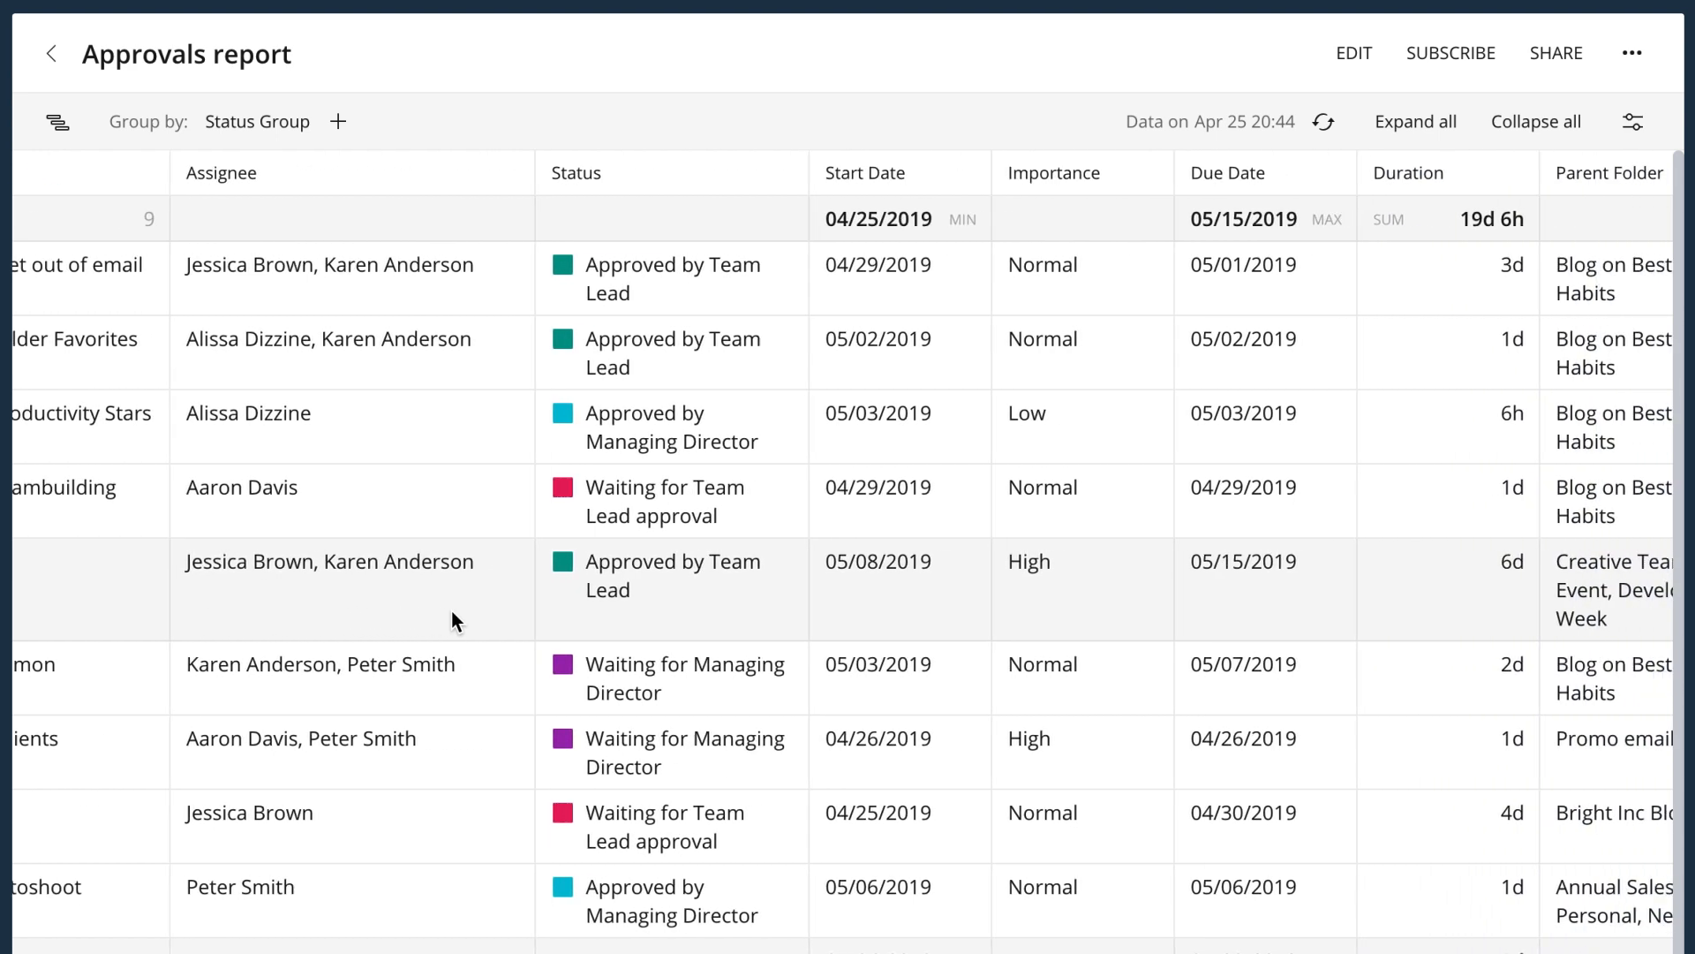
scroll("right", 3)
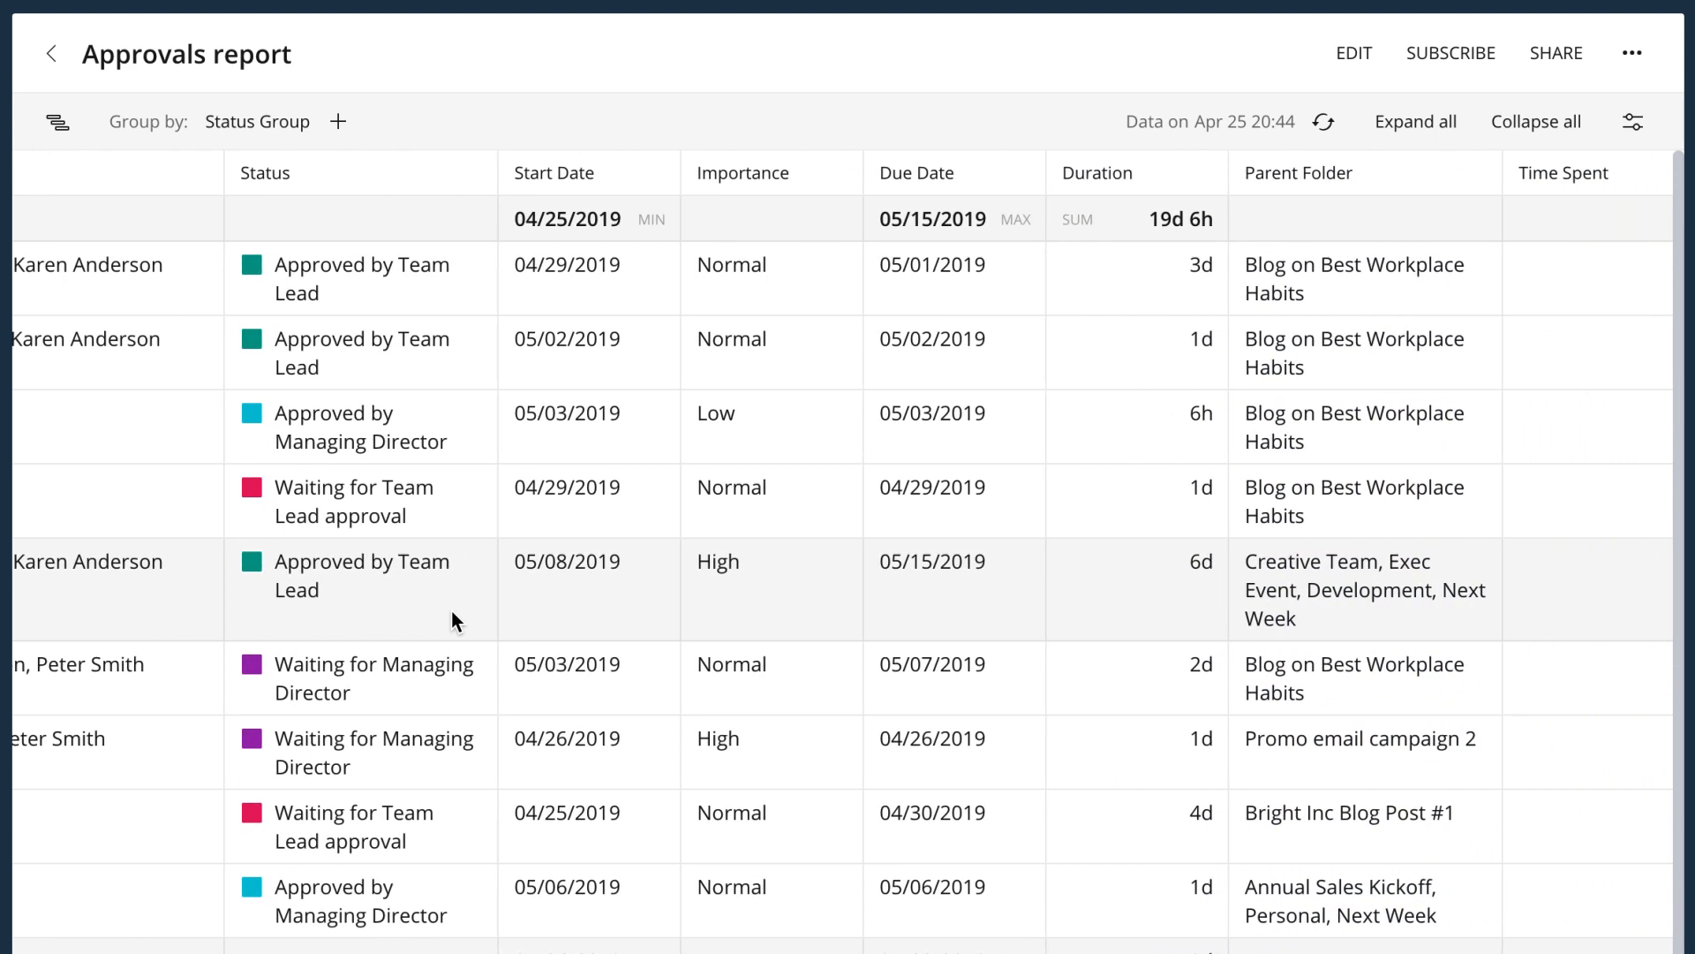